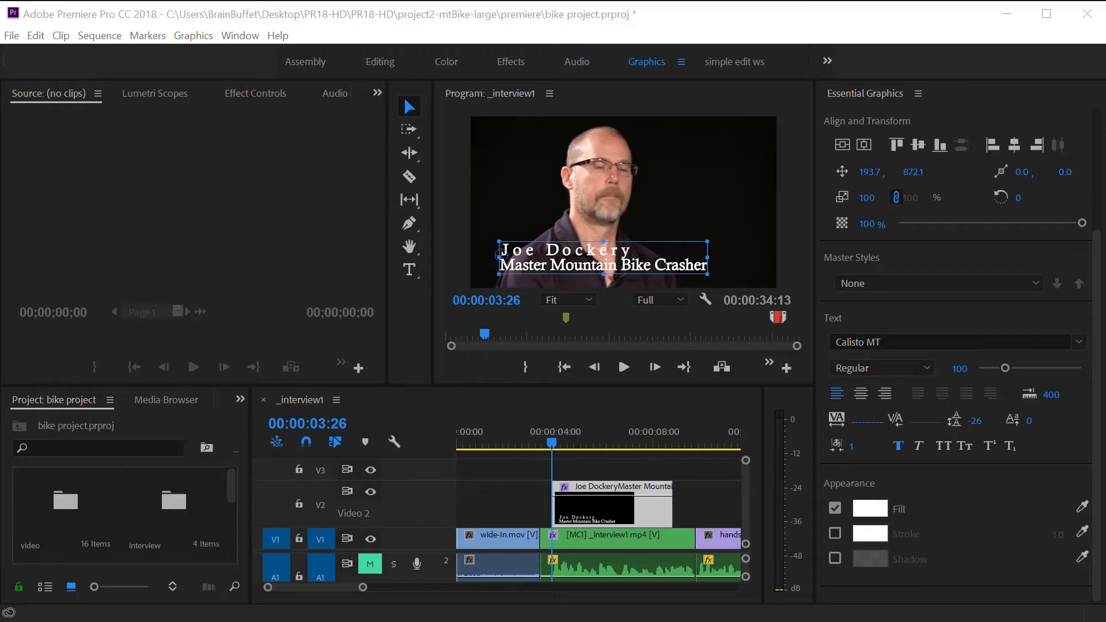
pyautogui.moveTo(462, 246)
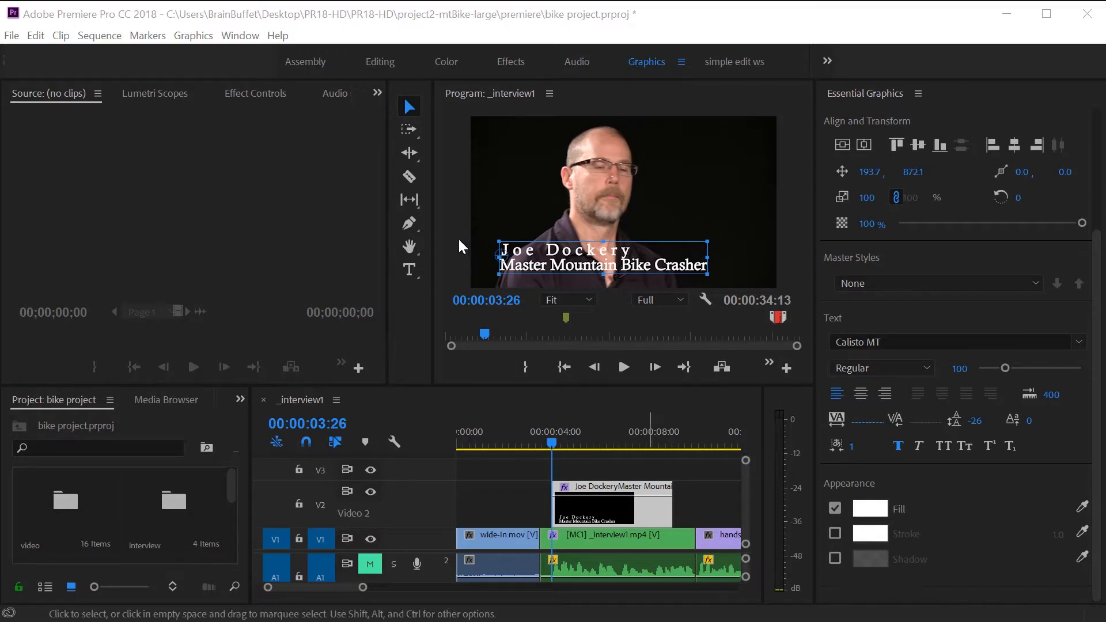
pyautogui.moveTo(596, 257)
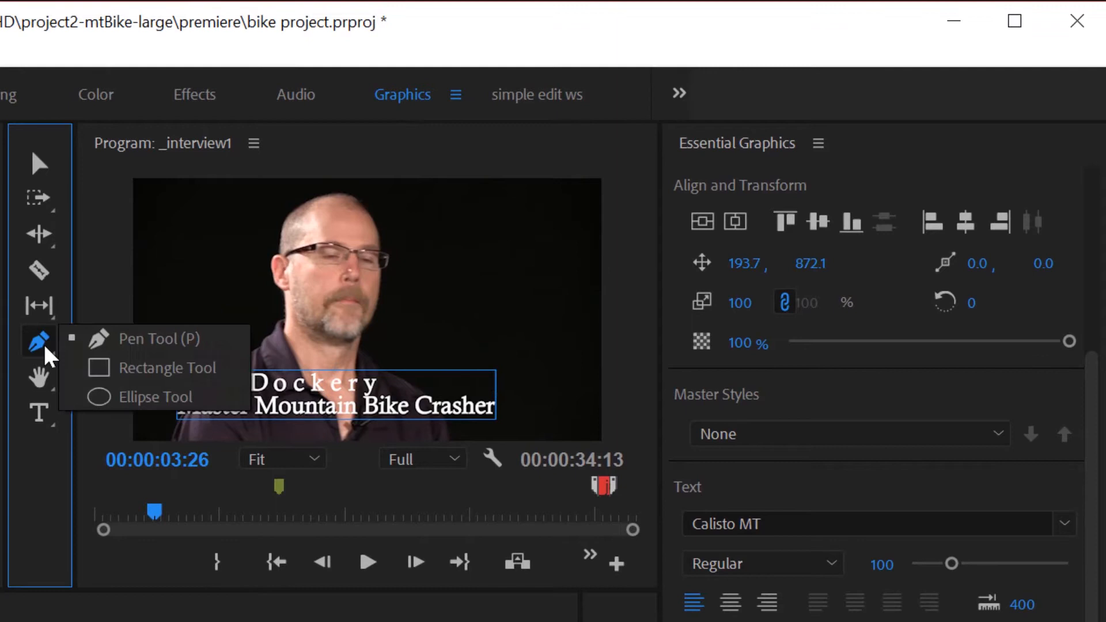
pyautogui.moveTo(144, 398)
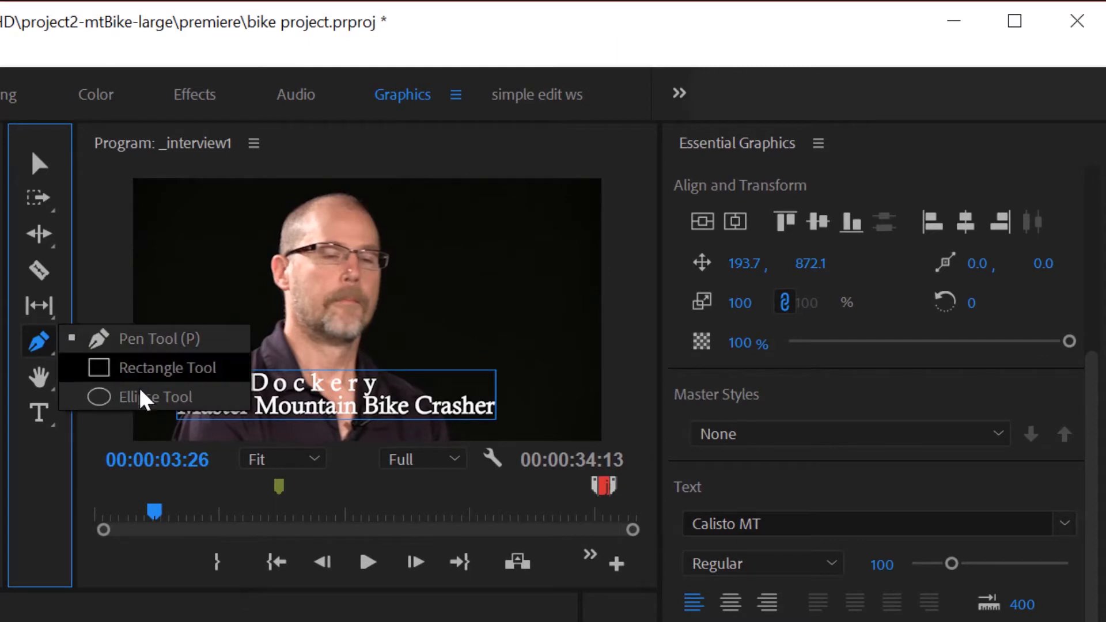
pyautogui.moveTo(145, 397)
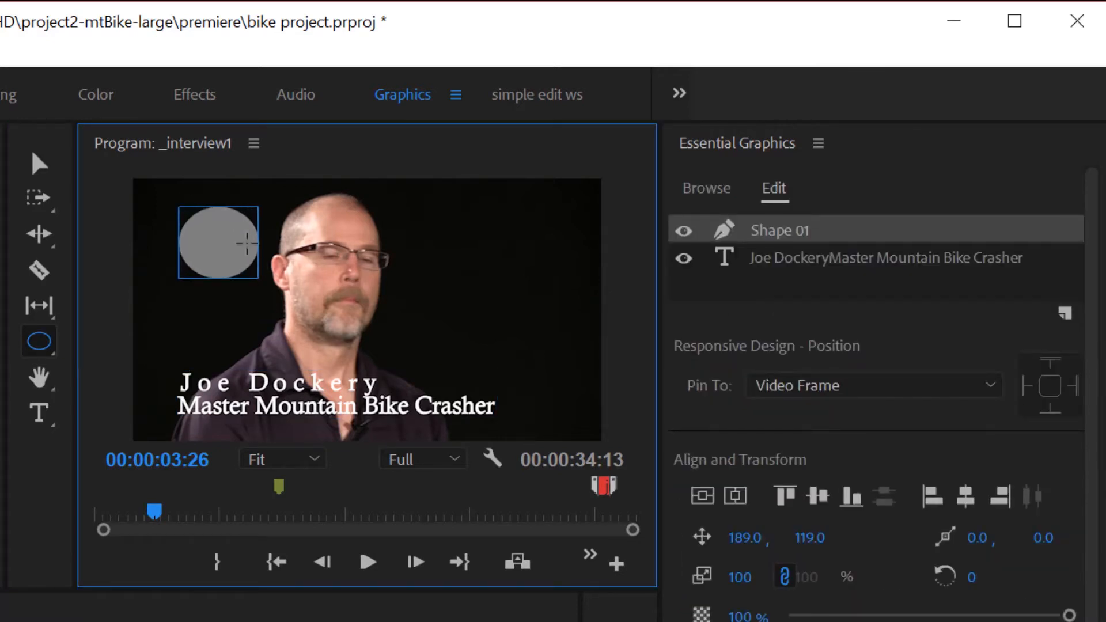
# Draw a grey ellipse, a grey rectangle and a pen-drawn polygon, then select the ellipse layer
pyautogui.click(39, 342)
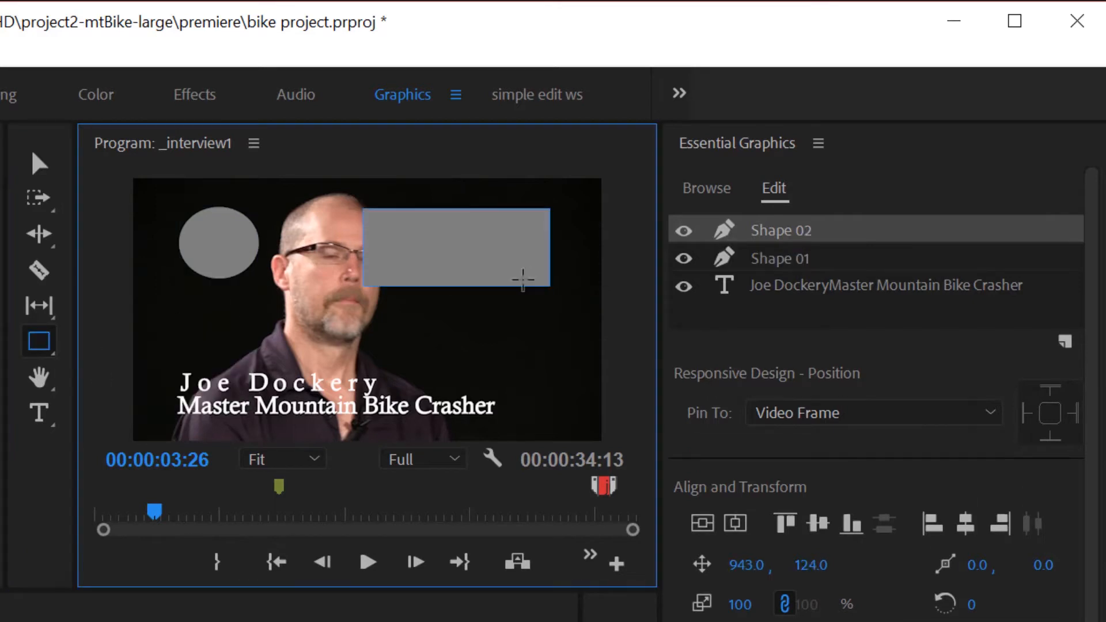
pyautogui.click(39, 340)
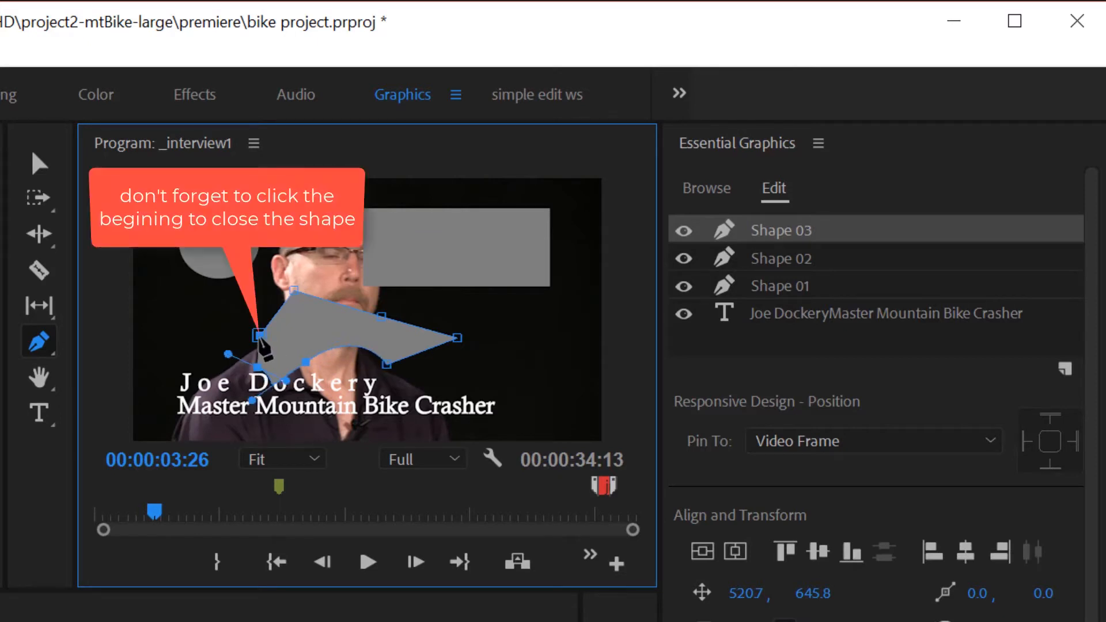
pyautogui.moveTo(437, 326)
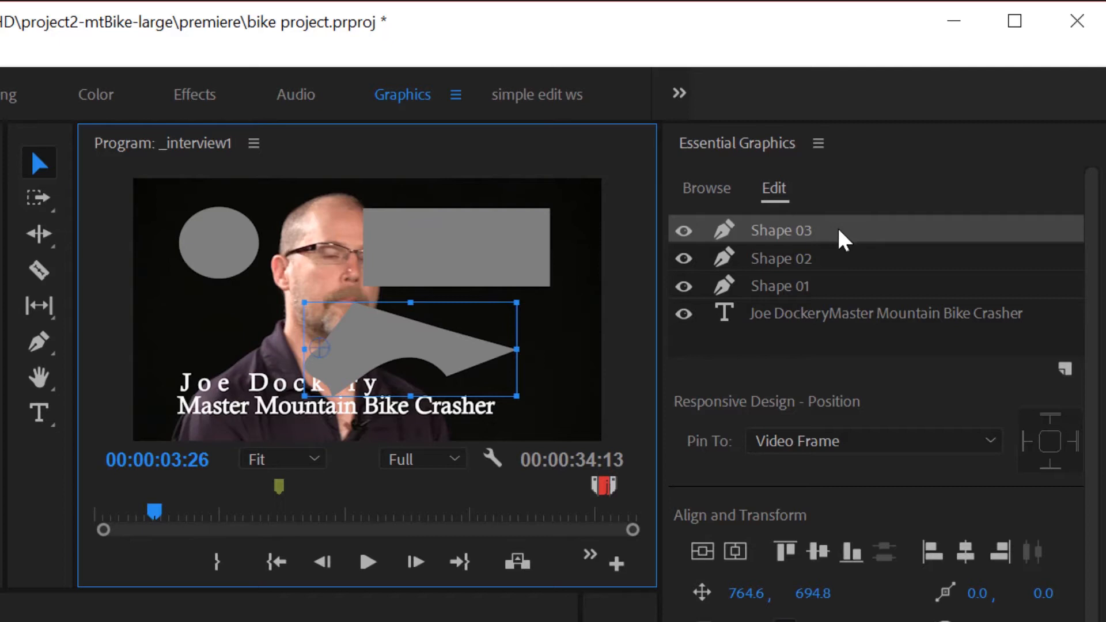
pyautogui.click(780, 286)
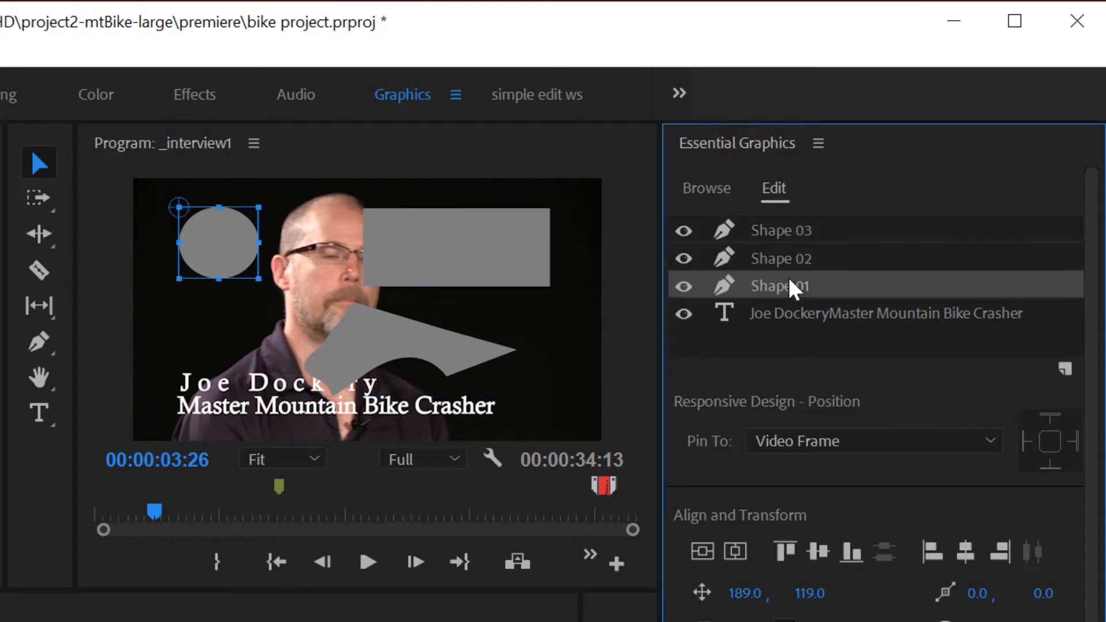
pyautogui.moveTo(806, 240)
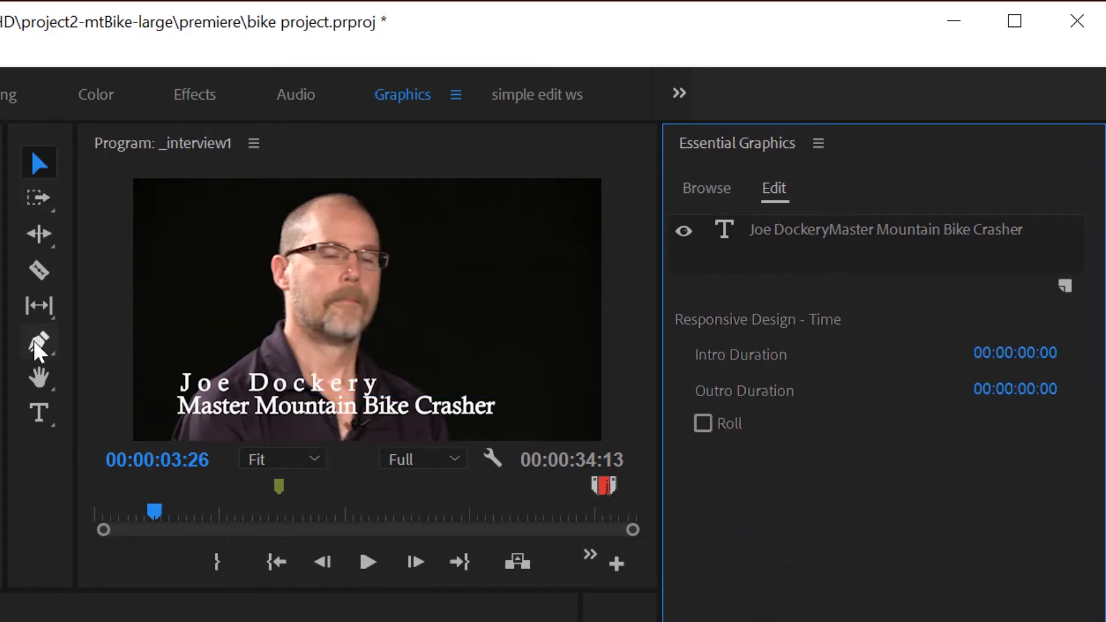
# Draw one wide grey rectangle over the lower title area with the Rectangle Tool
pyautogui.click(38, 342)
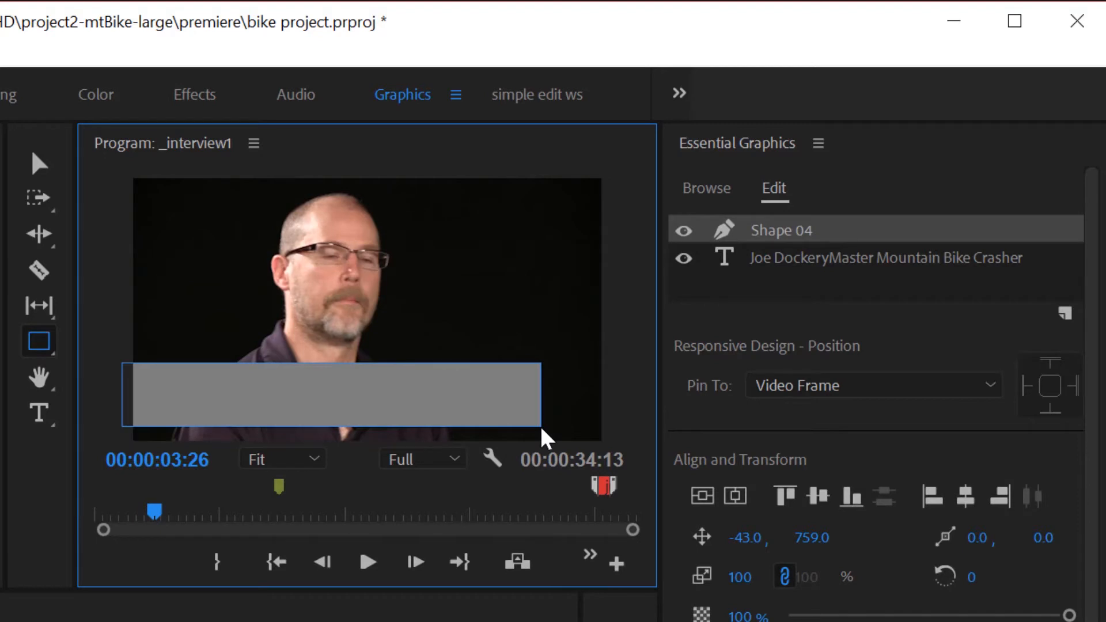
pyautogui.moveTo(348, 391)
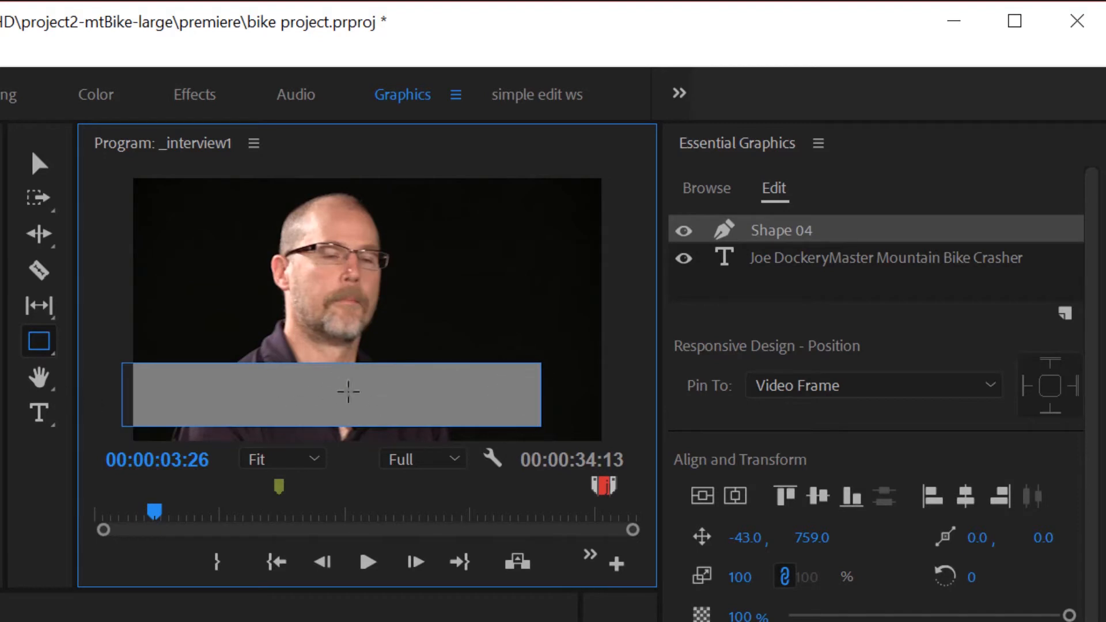
pyautogui.moveTo(815, 243)
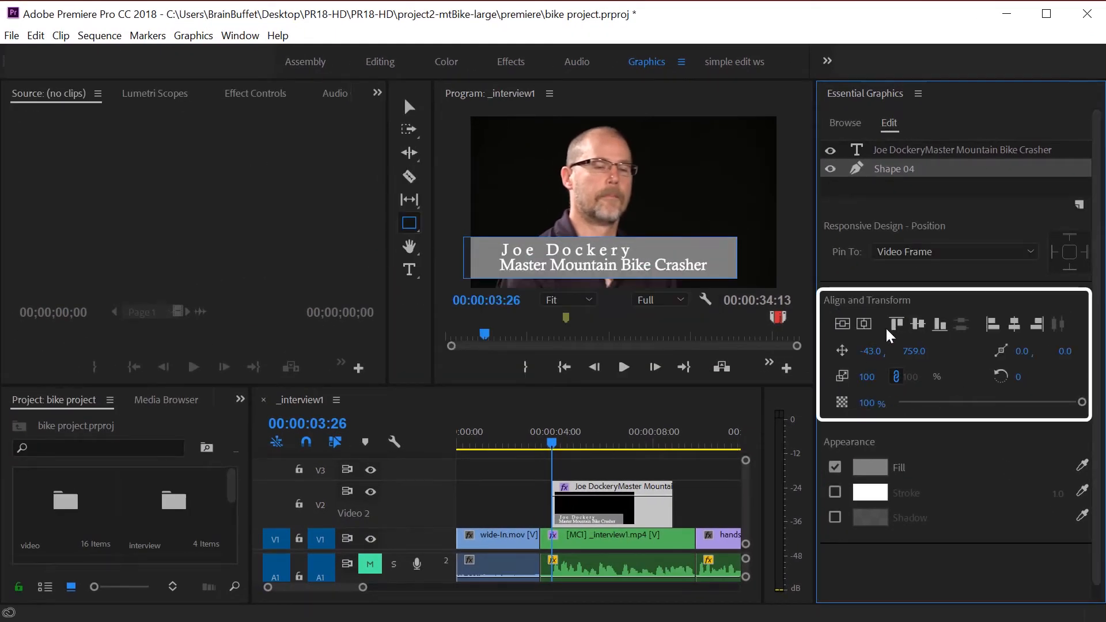
pyautogui.moveTo(843, 323)
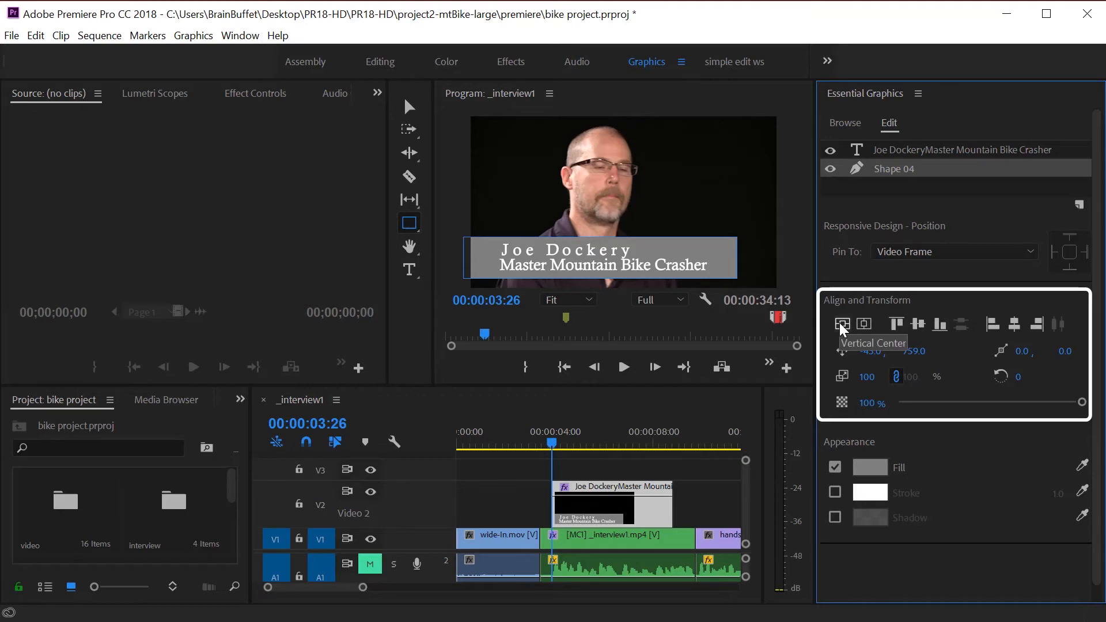
pyautogui.moveTo(864, 324)
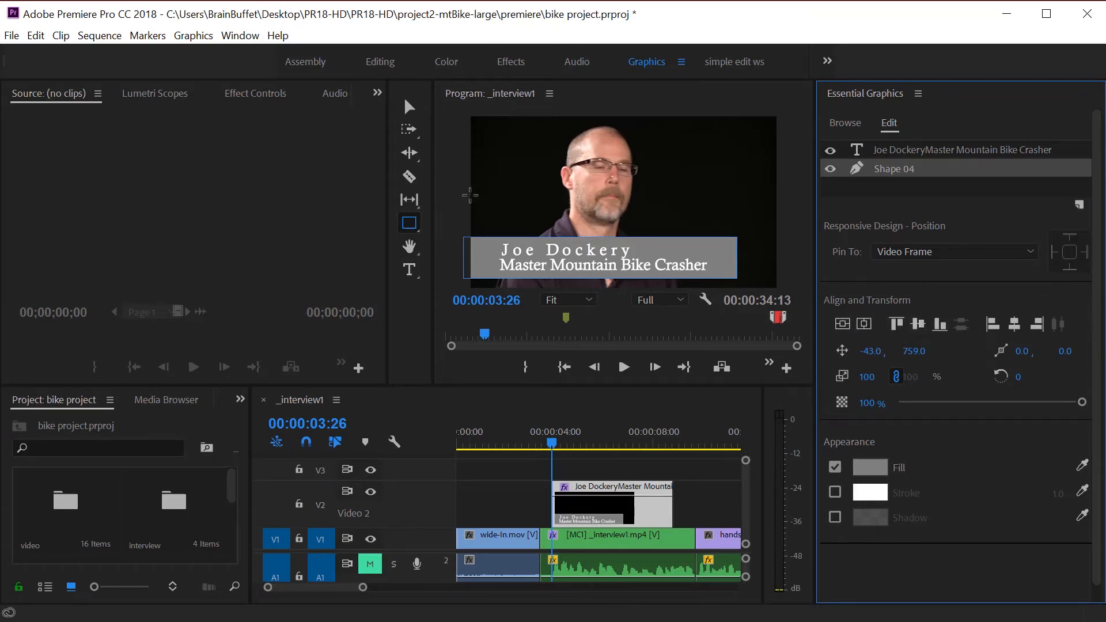
# Move the name text layer above Shape 04 and select both layers
pyautogui.click(409, 107)
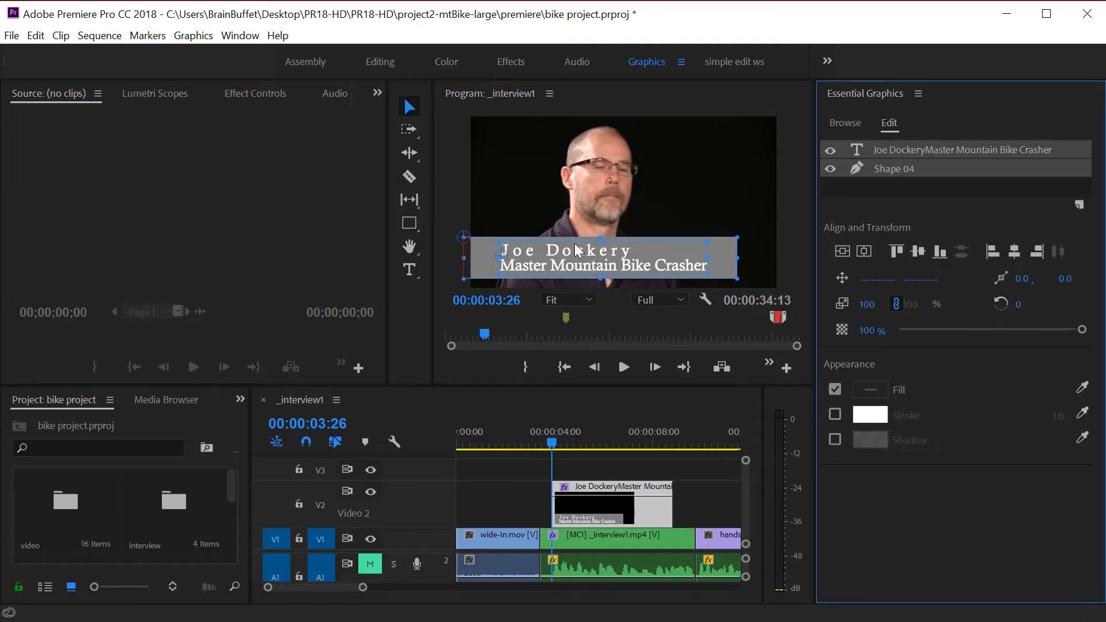
pyautogui.moveTo(600, 251)
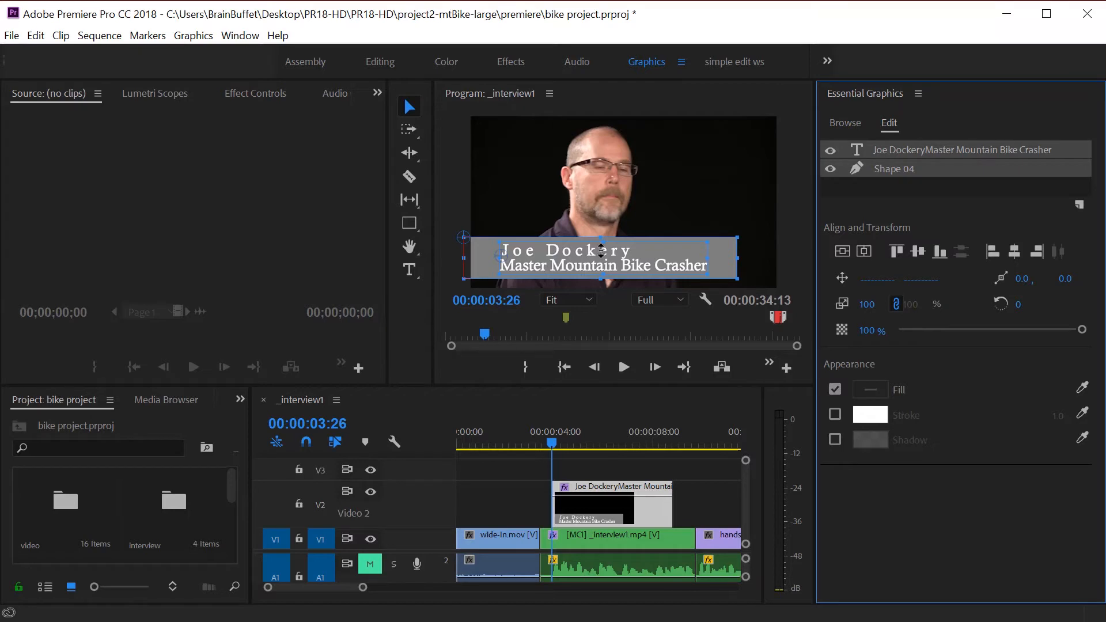
pyautogui.moveTo(505, 214)
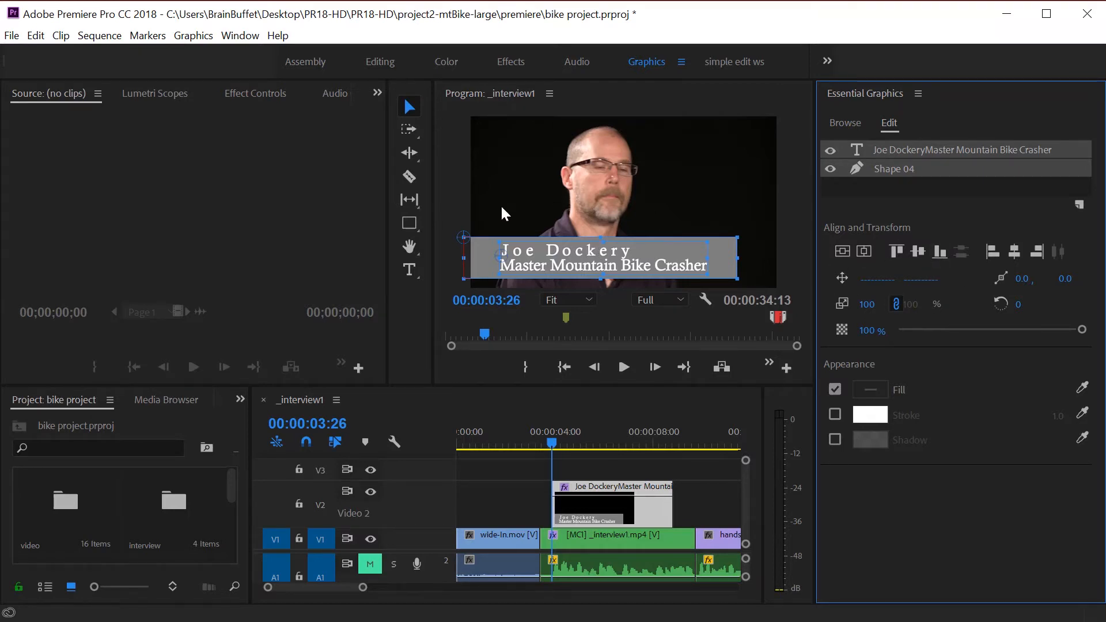
# Rename the Shape 04 layer to 'box' in the Essential Graphics layer list
pyautogui.click(893, 167)
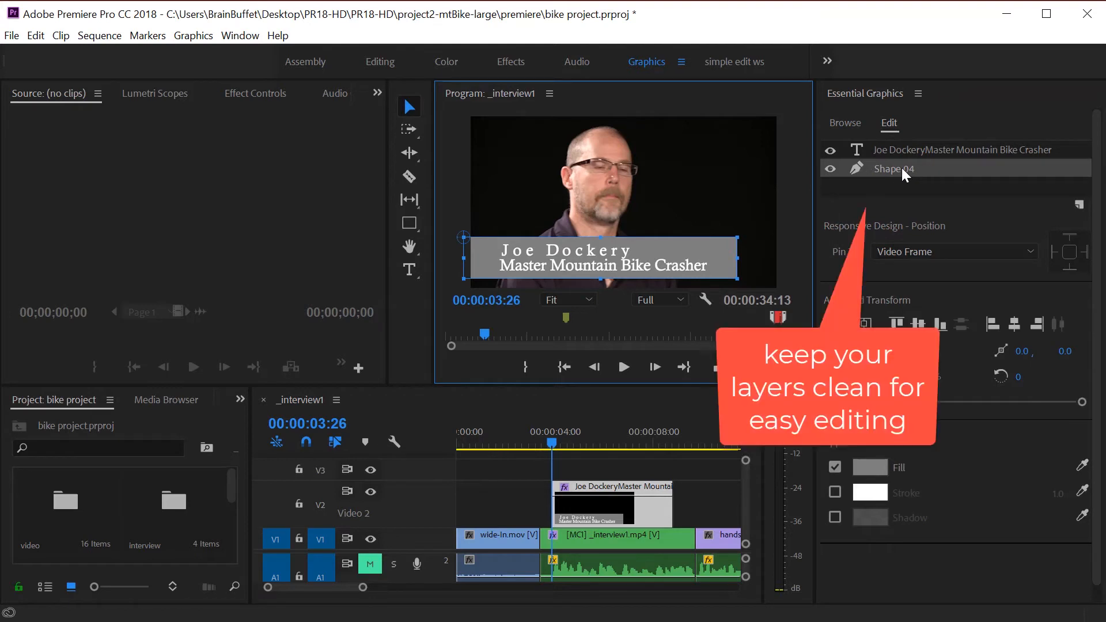
pyautogui.rightClick(892, 168)
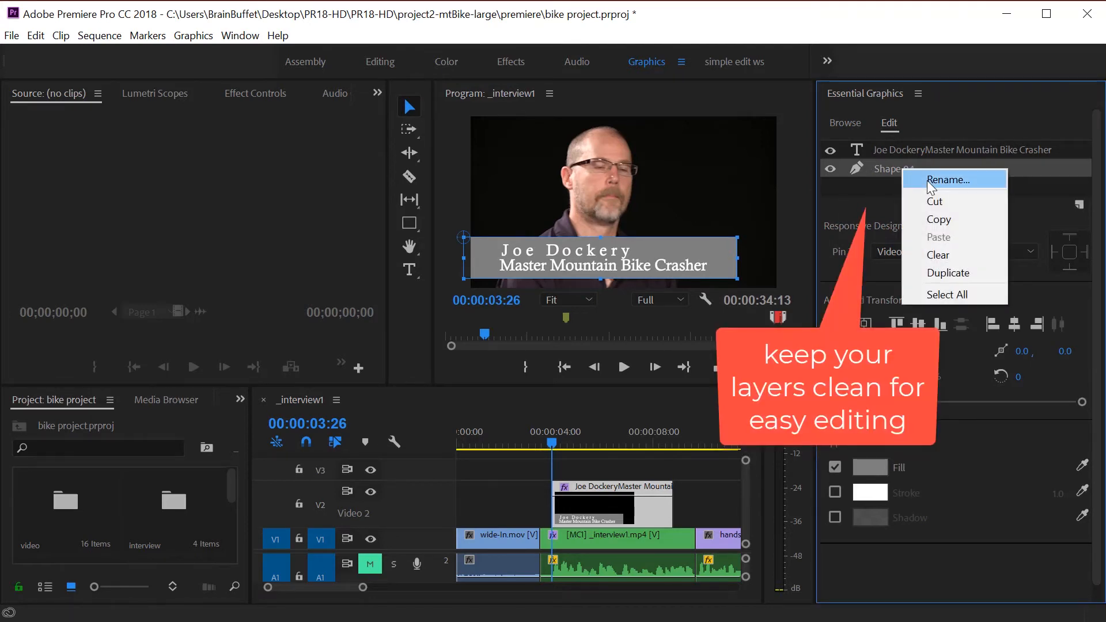
pyautogui.click(949, 179)
pyautogui.write('box')
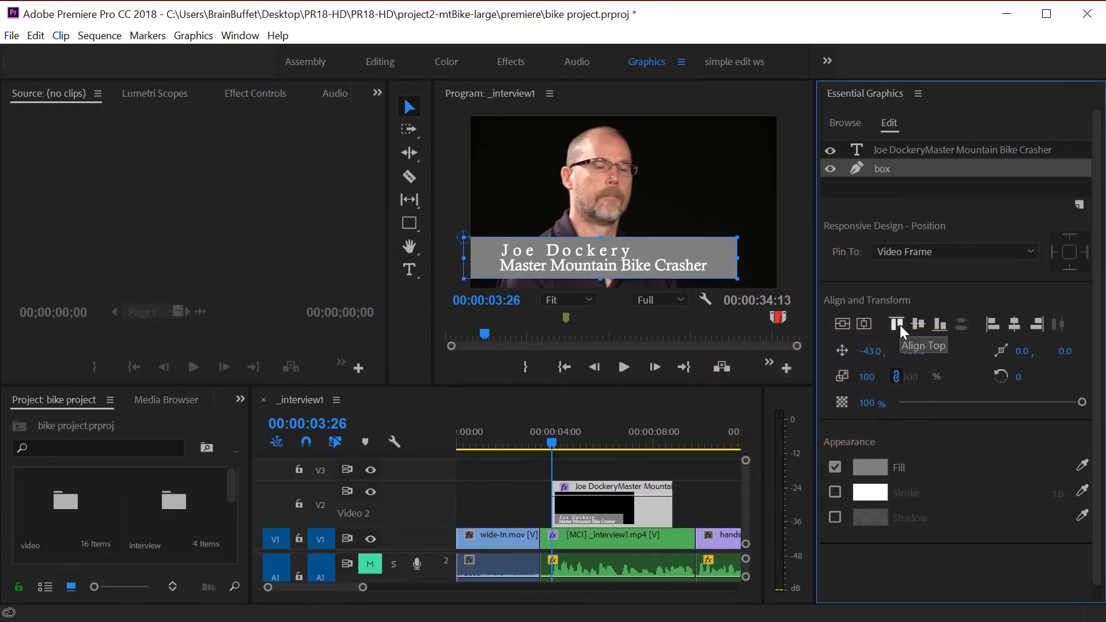
pyautogui.click(896, 324)
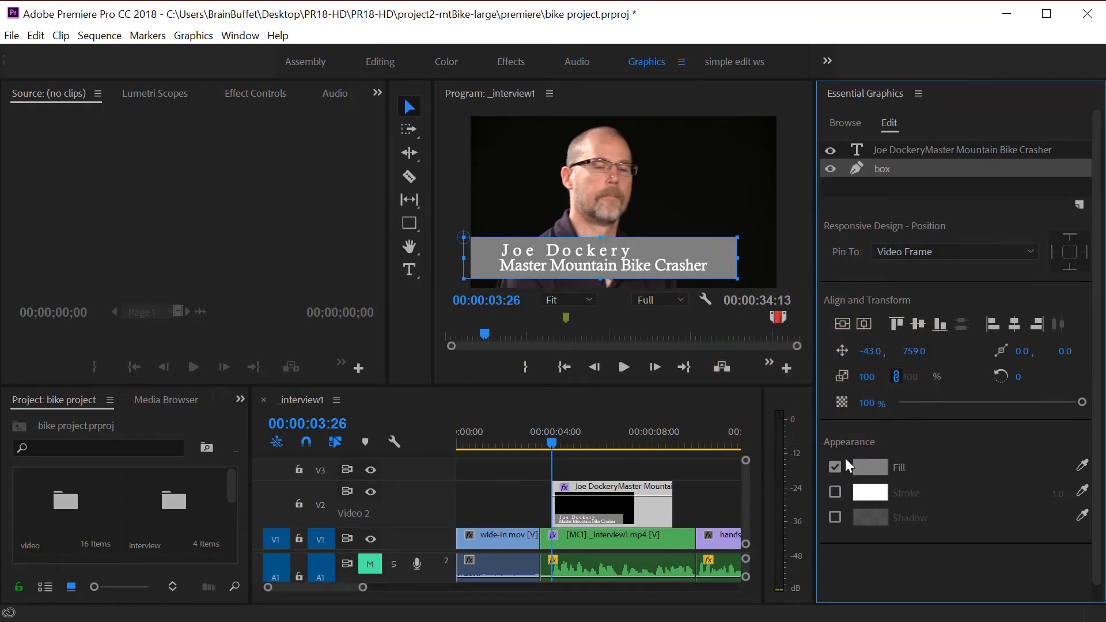
# Fill the box with dark green, then reopen its fill colour picker's fill type list
pyautogui.click(870, 467)
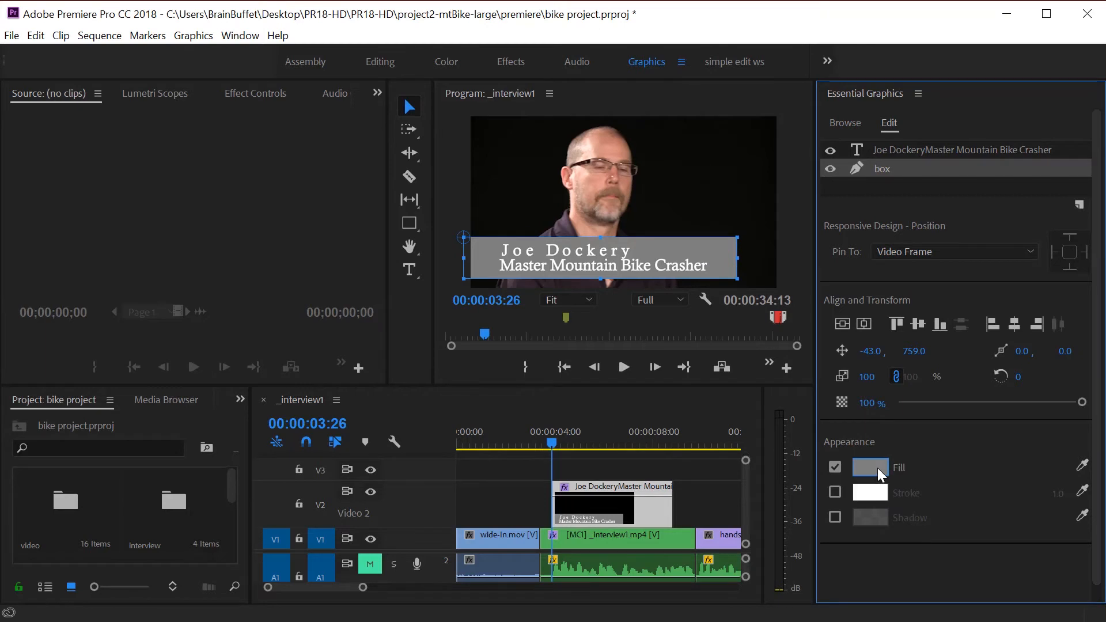
pyautogui.click(870, 468)
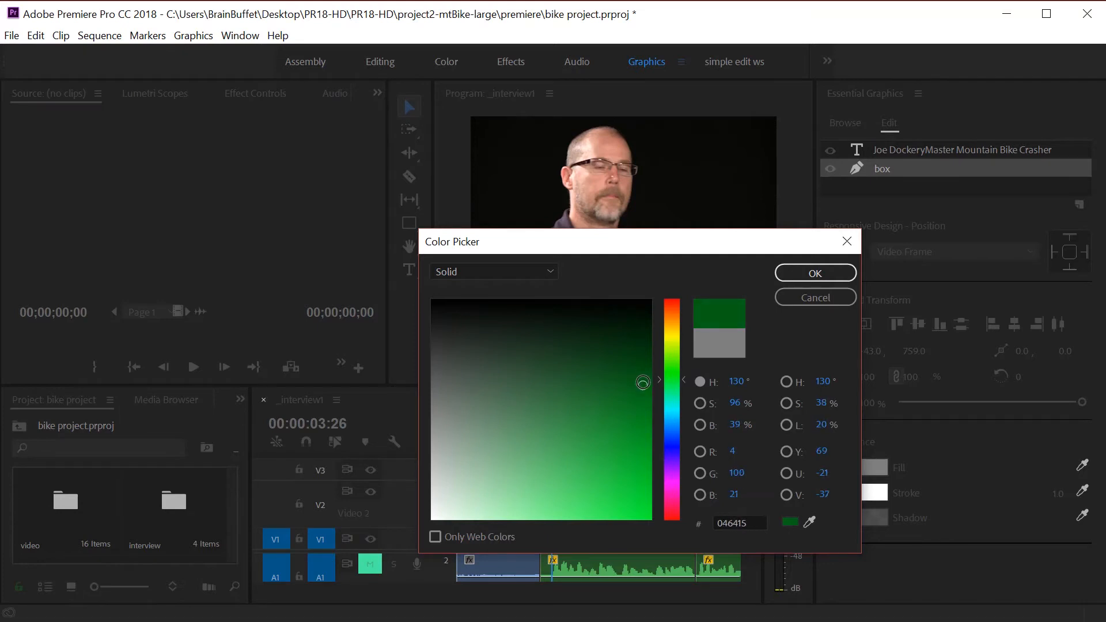
pyautogui.click(813, 273)
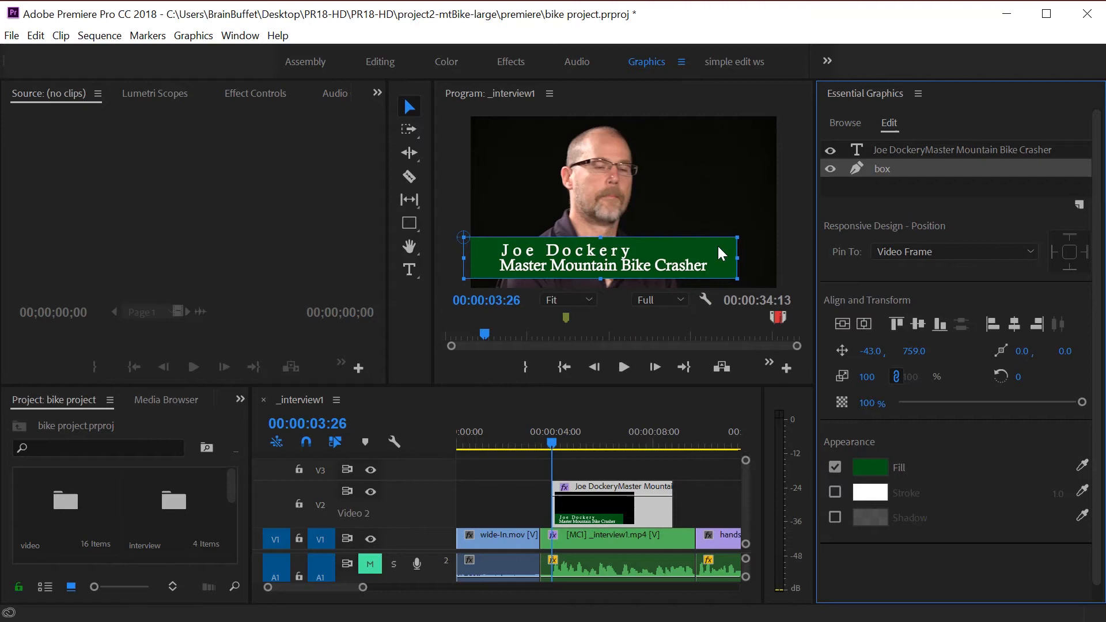
pyautogui.moveTo(769, 214)
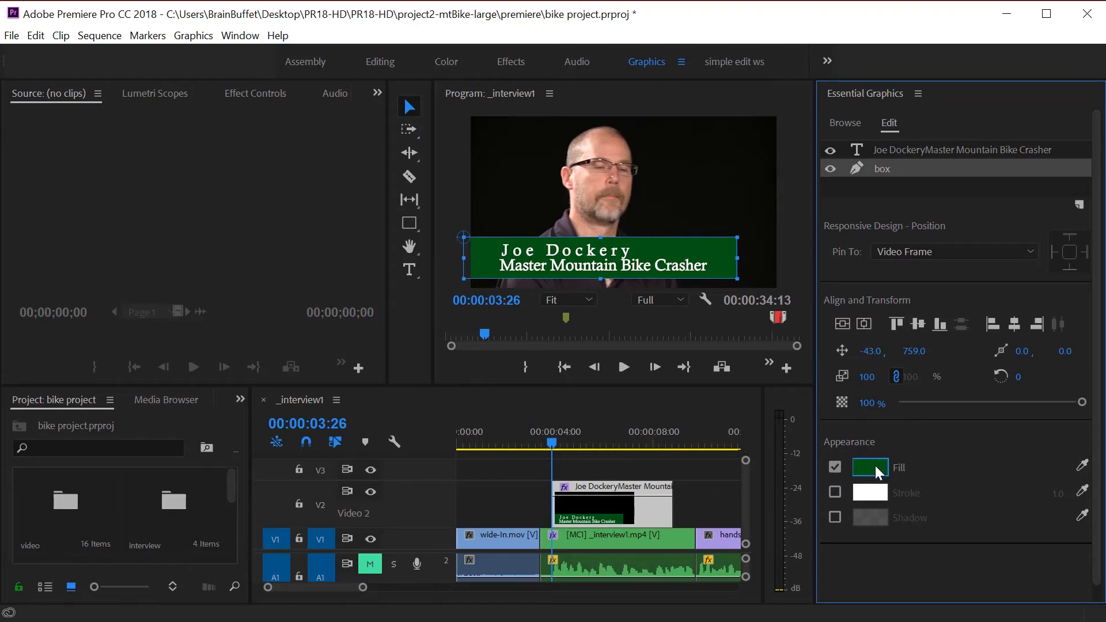
pyautogui.click(869, 467)
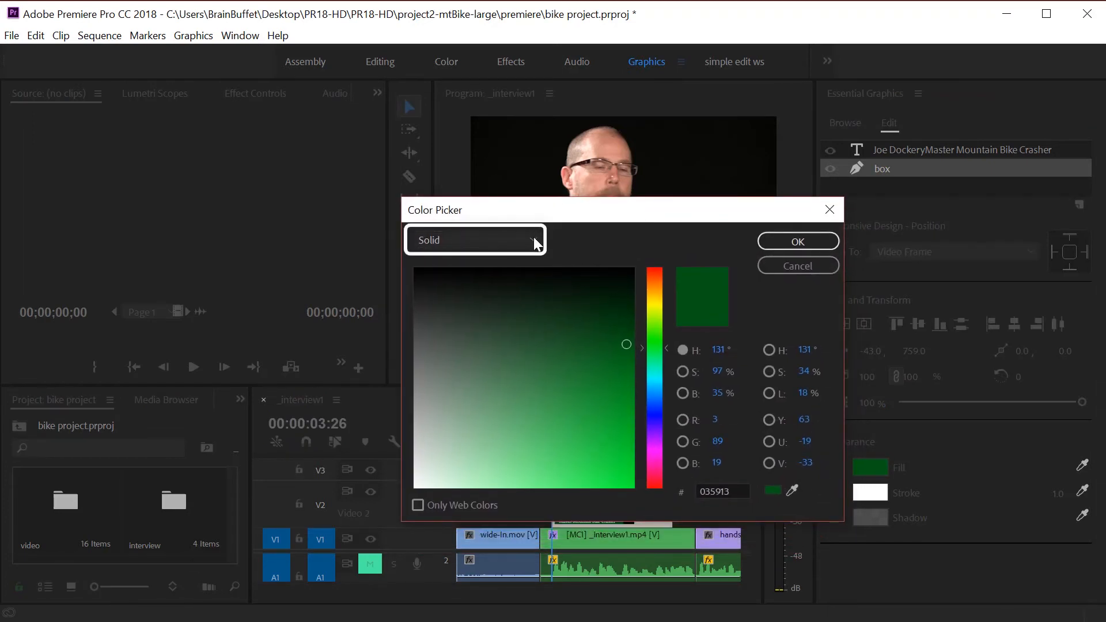
pyautogui.click(473, 239)
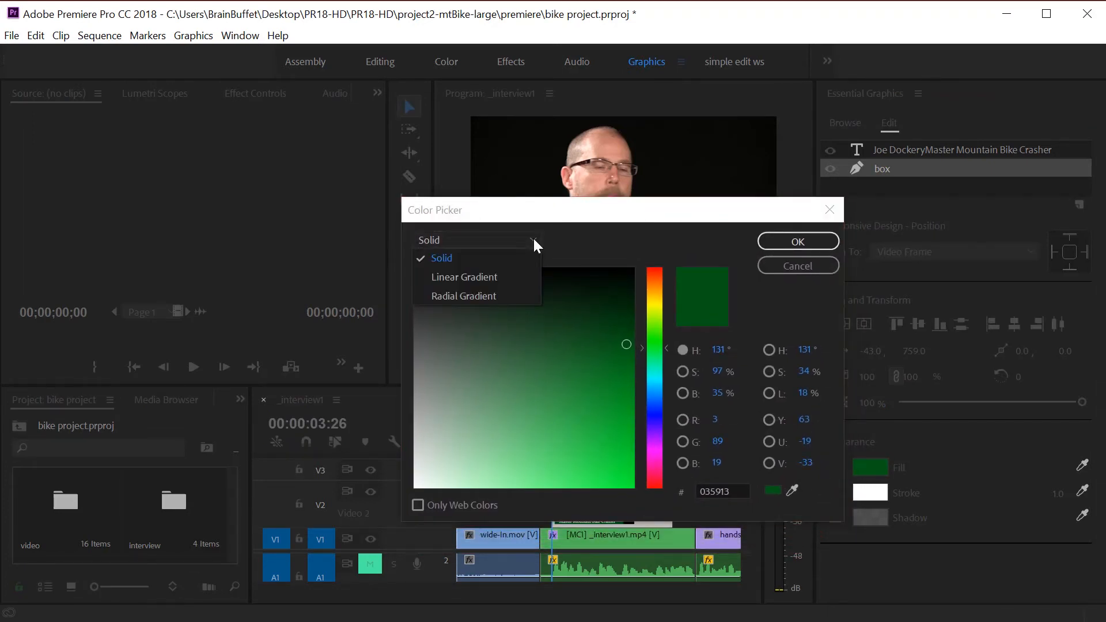
# Set the box fill to a Linear Gradient from dark green to bright green
pyautogui.click(465, 277)
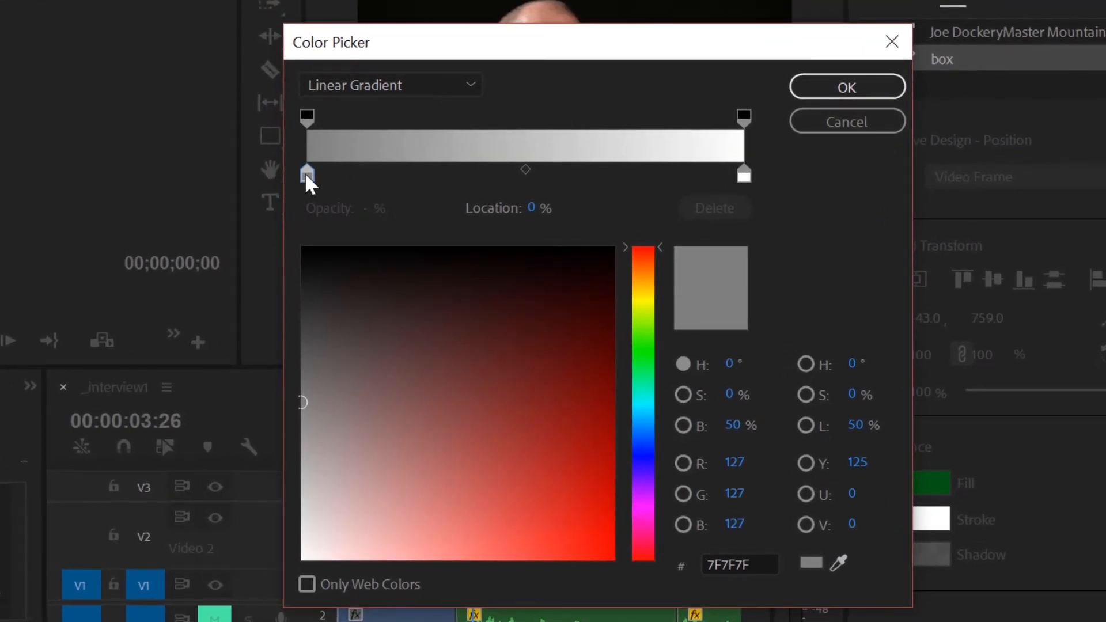
pyautogui.moveTo(674, 178)
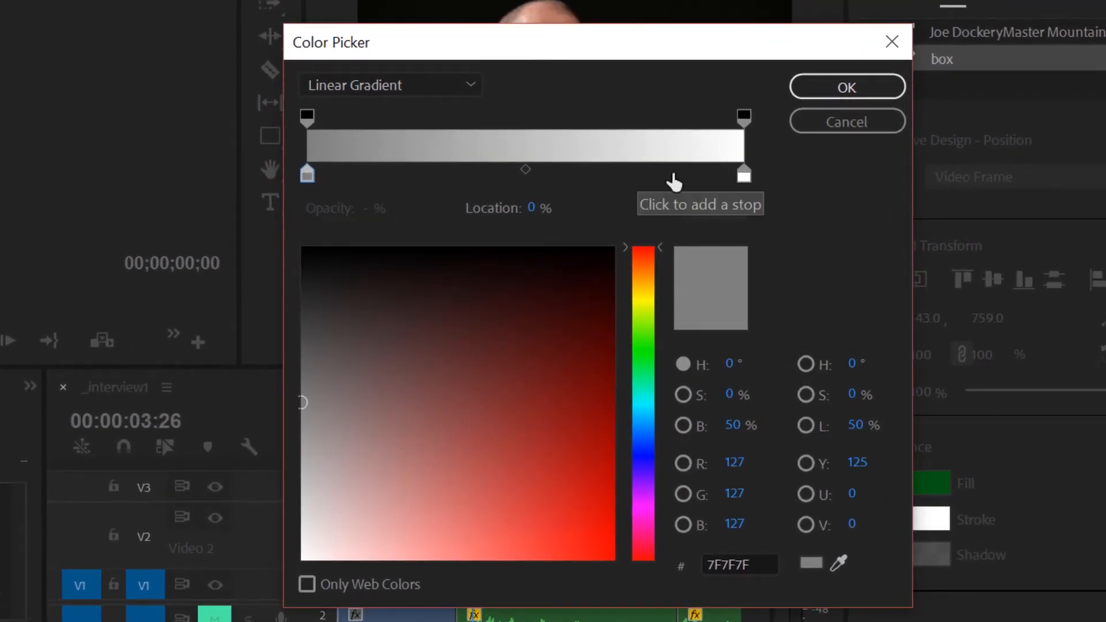
pyautogui.click(743, 173)
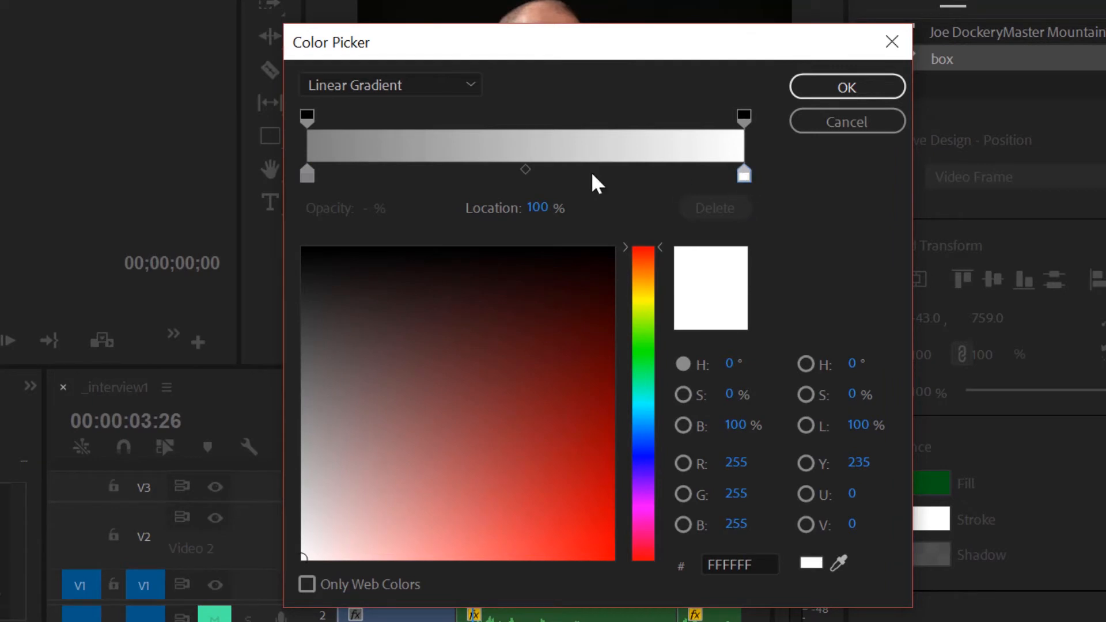
pyautogui.click(307, 174)
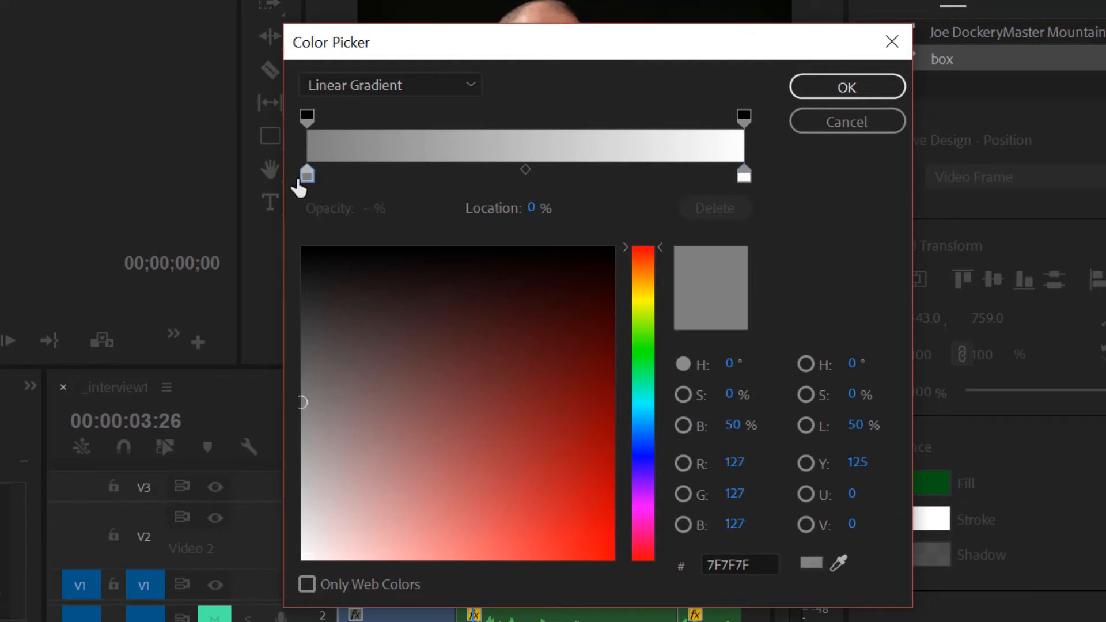
pyautogui.moveTo(704, 286)
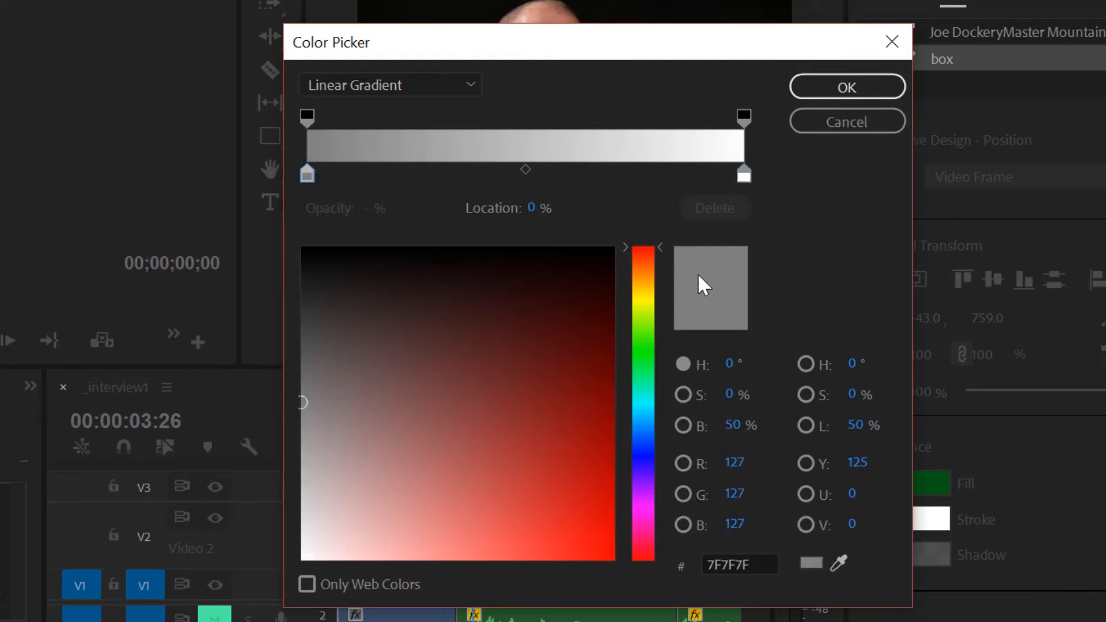
pyautogui.moveTo(306, 174)
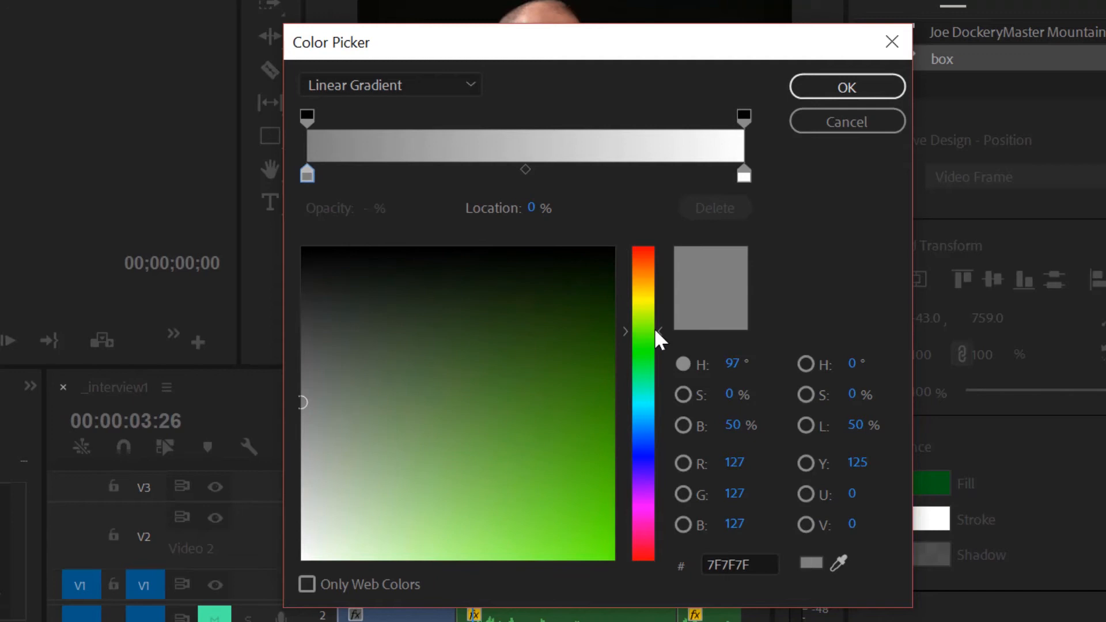
pyautogui.click(613, 317)
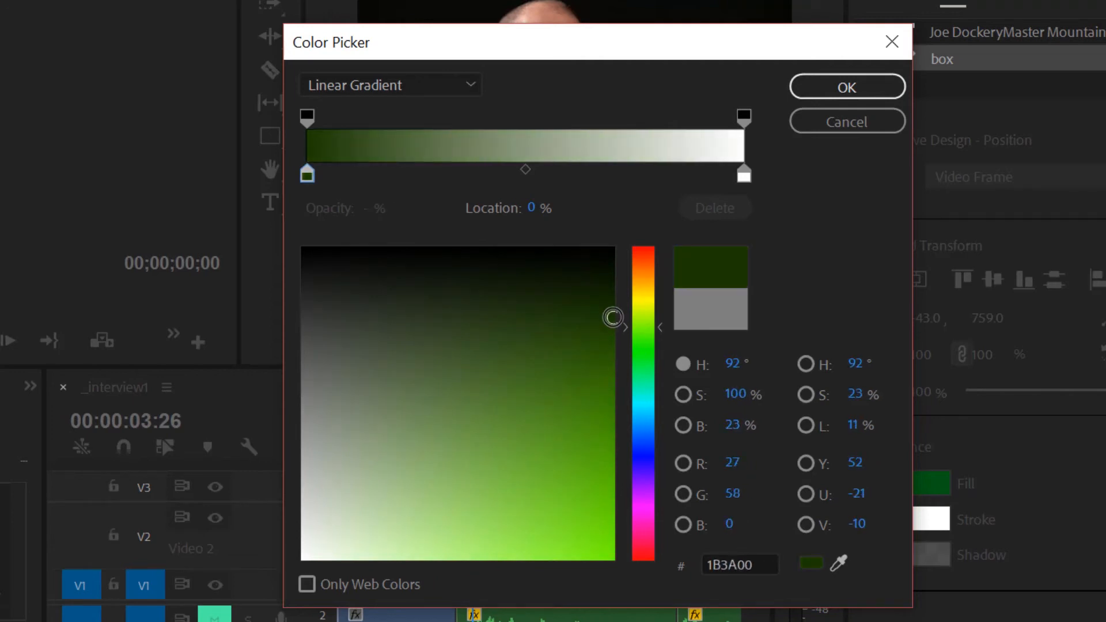
pyautogui.click(743, 174)
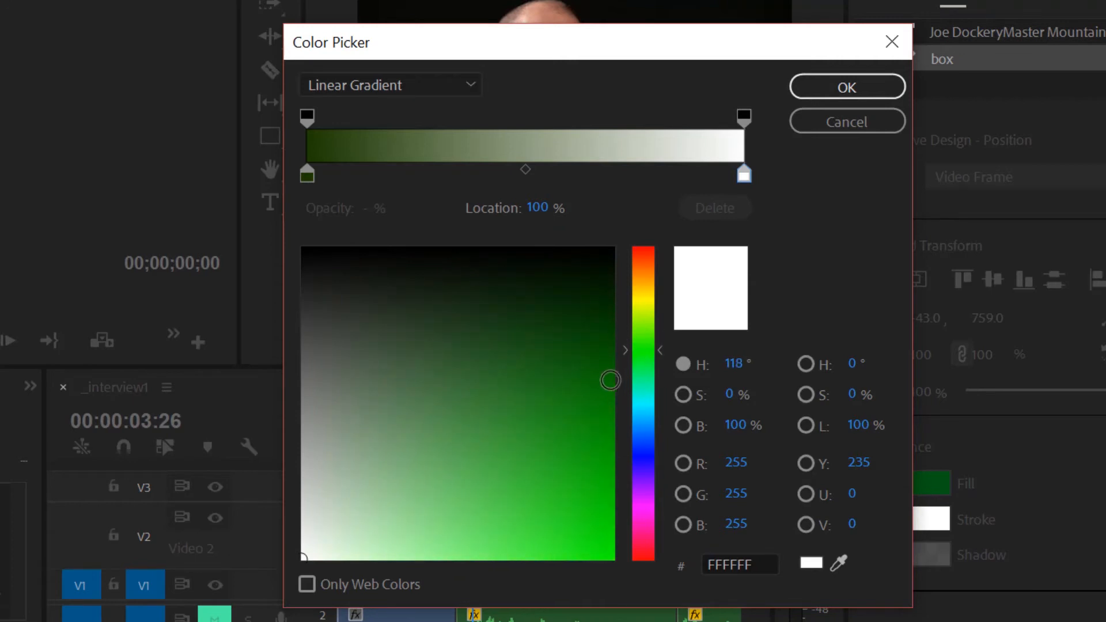
pyautogui.click(604, 433)
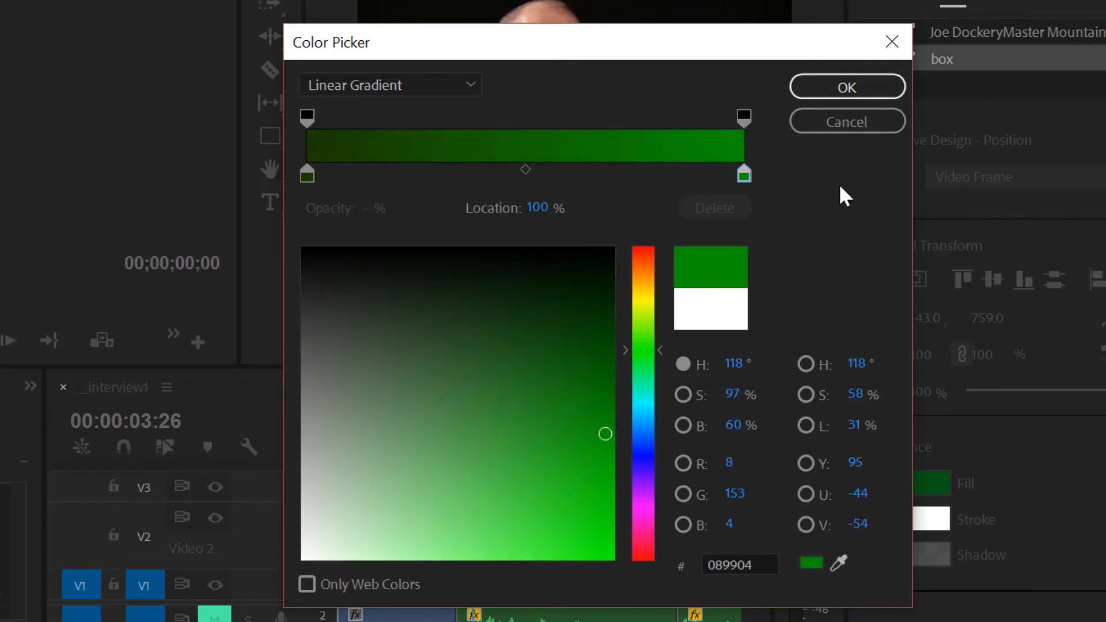
pyautogui.moveTo(372, 232)
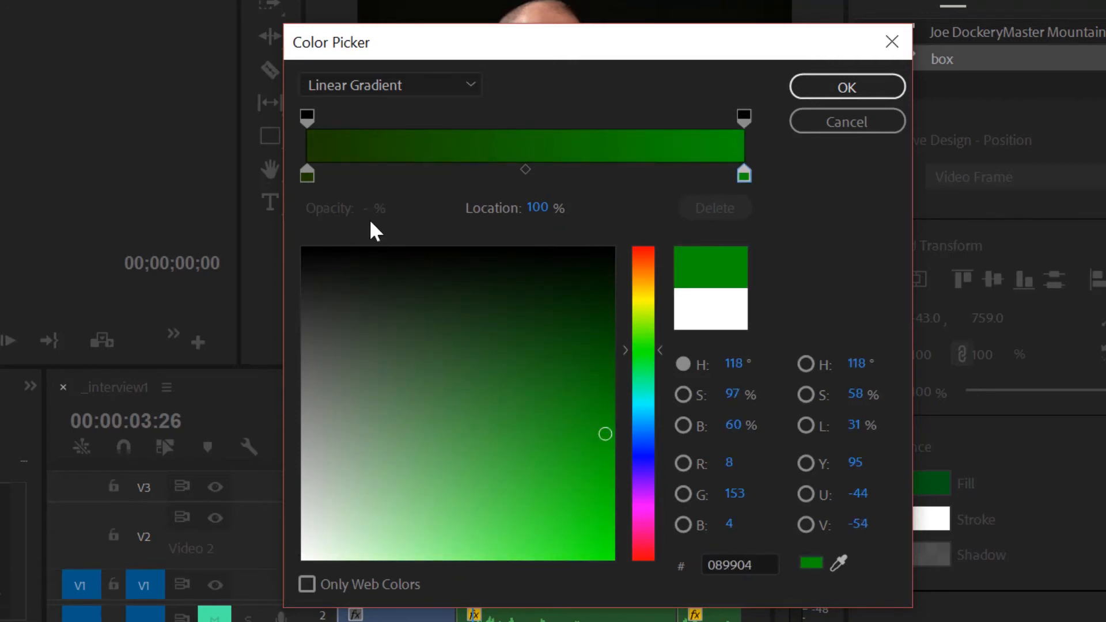
pyautogui.click(744, 117)
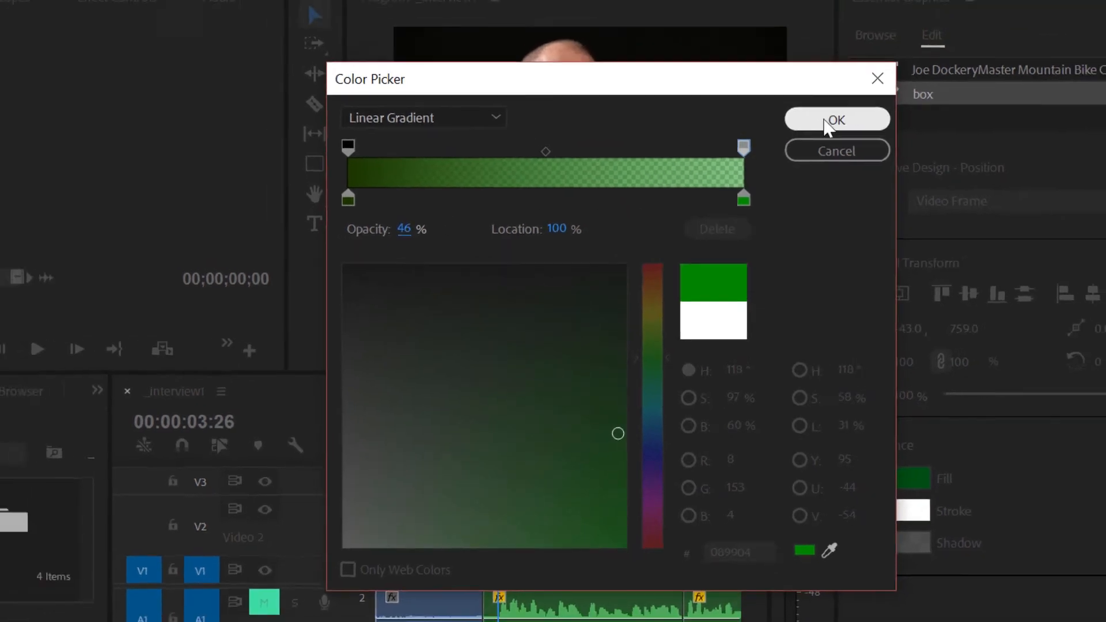
# Set the bright end's opacity stop to 46% and confirm the gradient fill
pyautogui.click(836, 119)
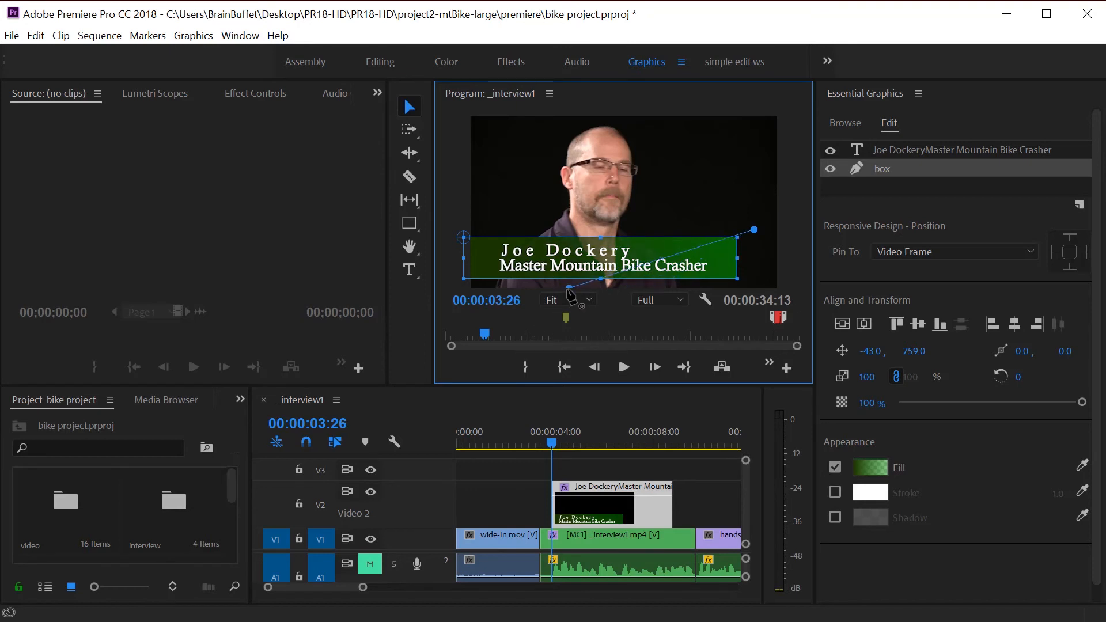
pyautogui.moveTo(476, 288)
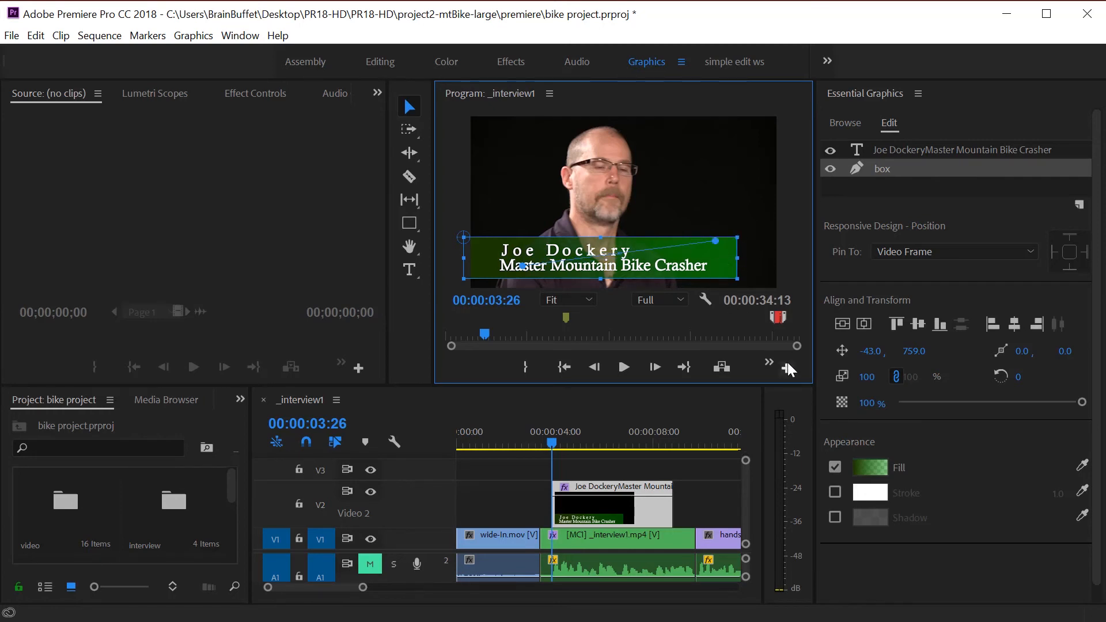
pyautogui.moveTo(711, 260)
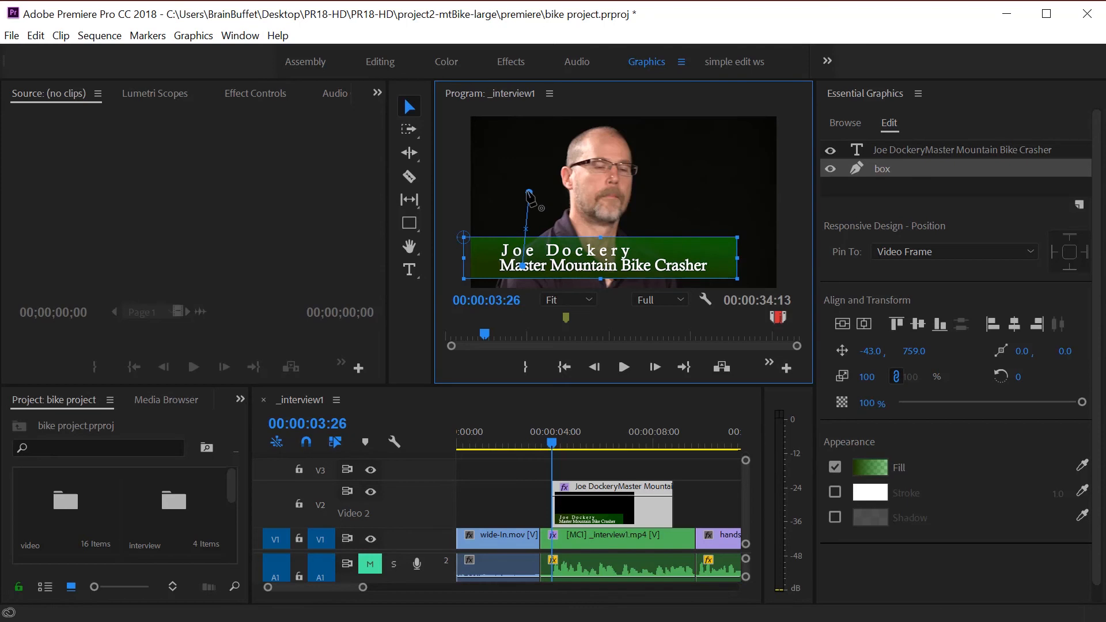
# Move the bright green gradient stop to 85% location and confirm
pyautogui.click(869, 467)
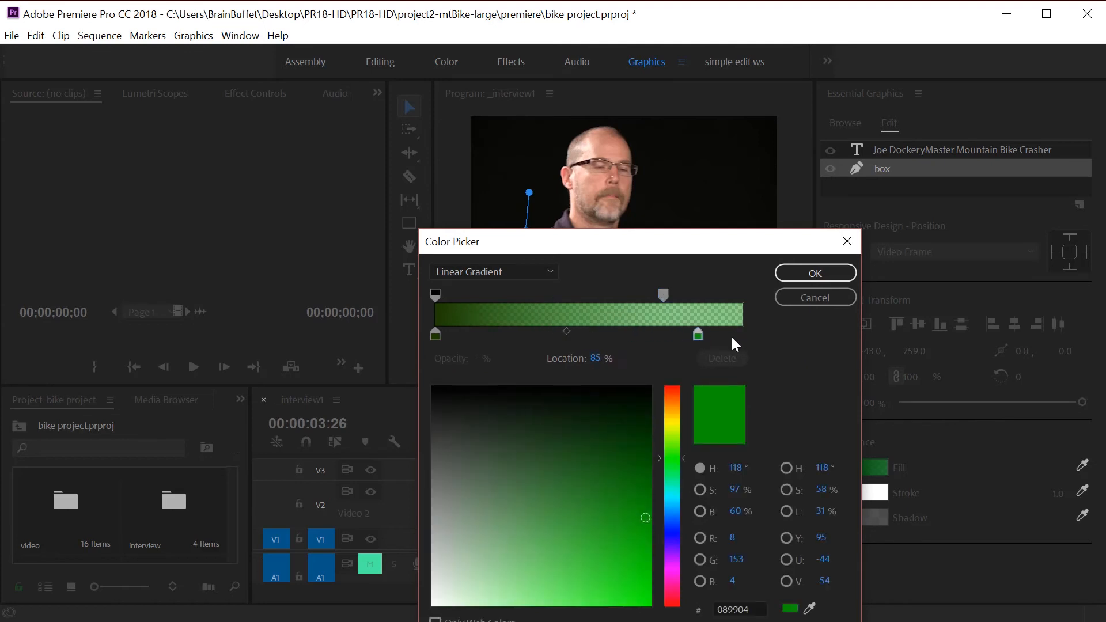
pyautogui.click(814, 273)
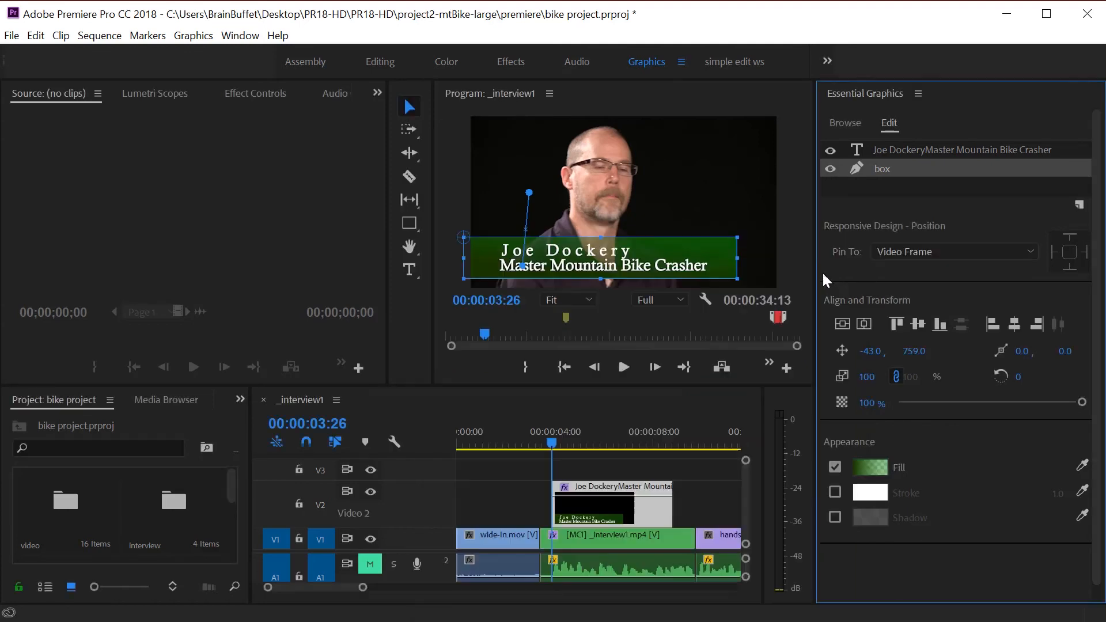
pyautogui.moveTo(647, 248)
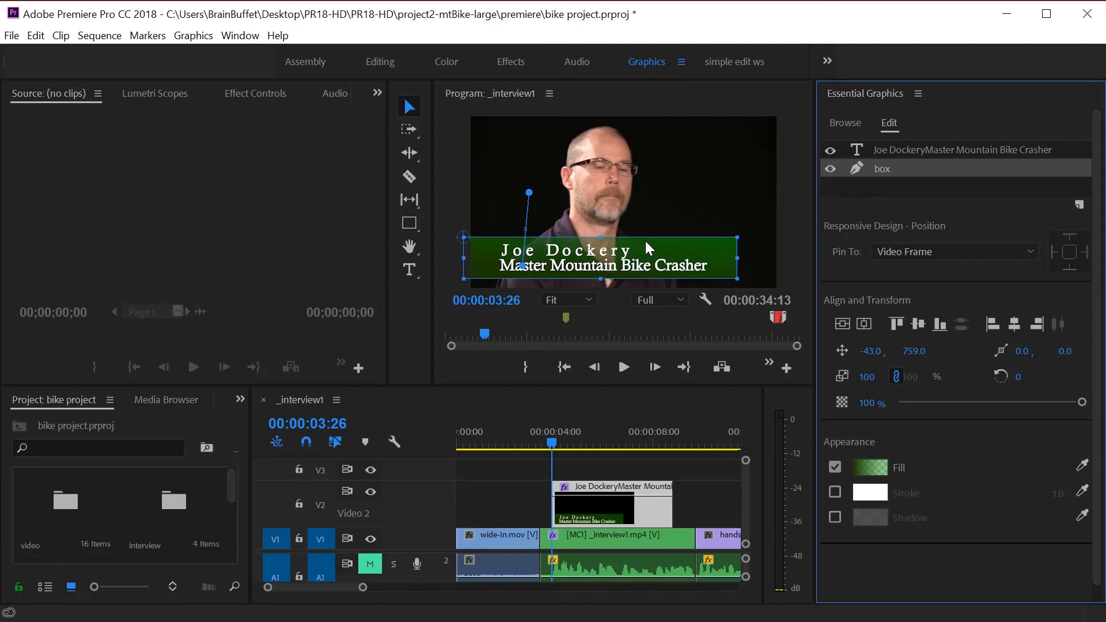
pyautogui.moveTo(943, 217)
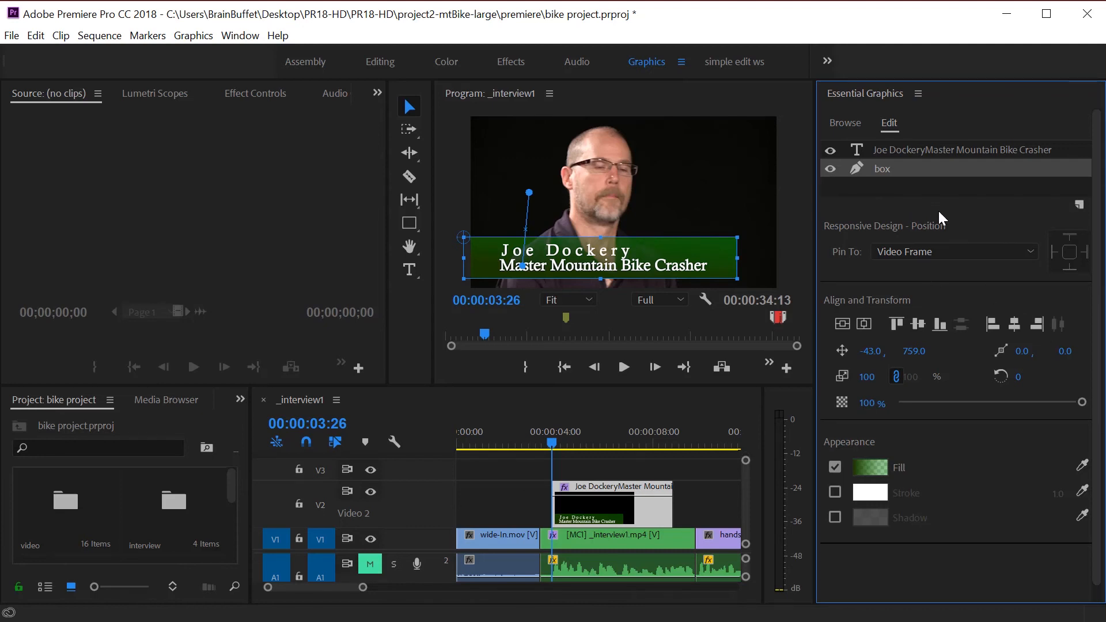
pyautogui.moveTo(1090, 224)
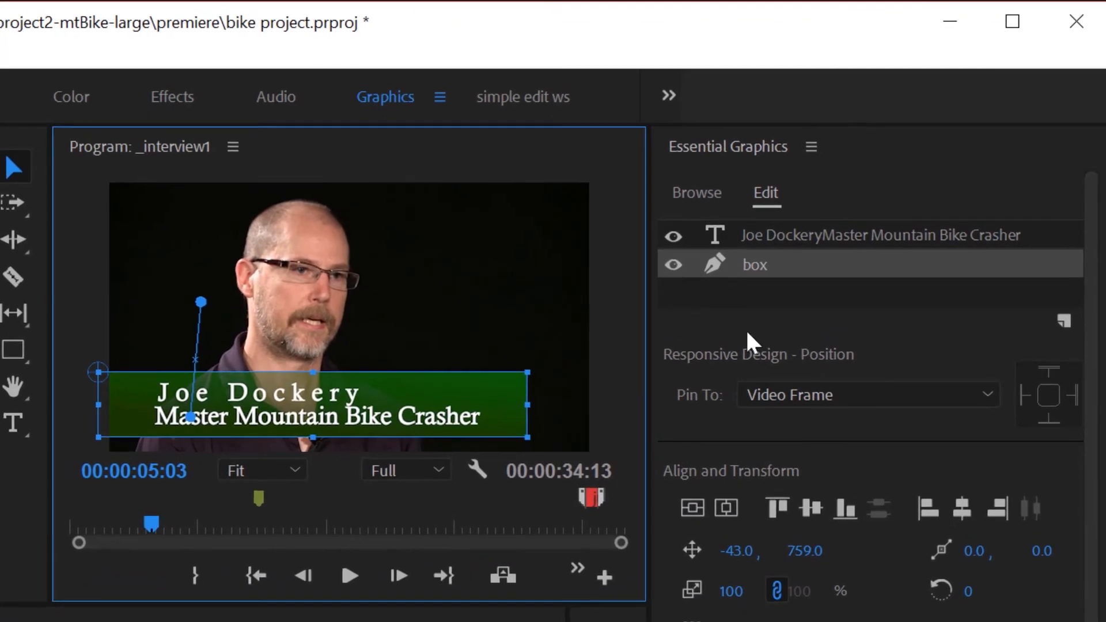
pyautogui.moveTo(839, 364)
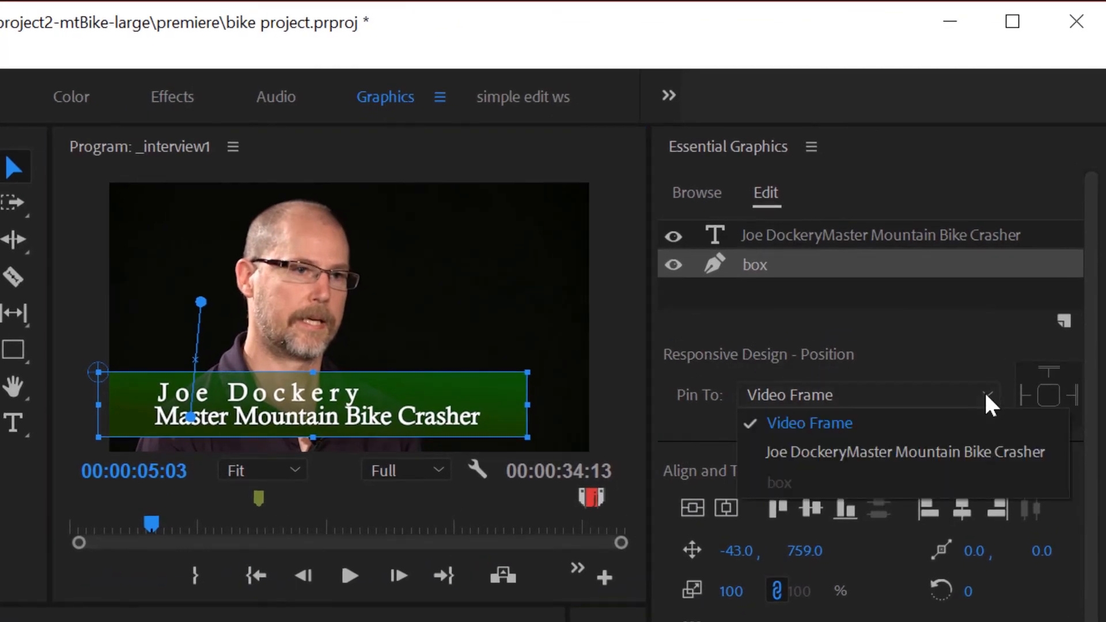
pyautogui.moveTo(818, 458)
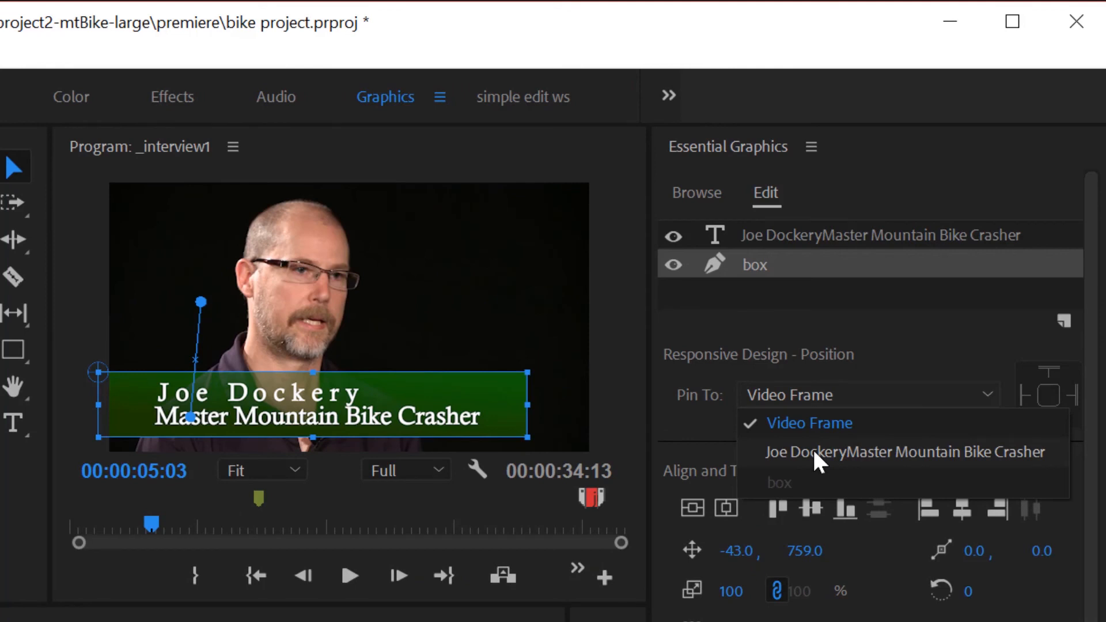
# Pin the box layer to the Joe Dockery title layer, then select the title
pyautogui.click(904, 453)
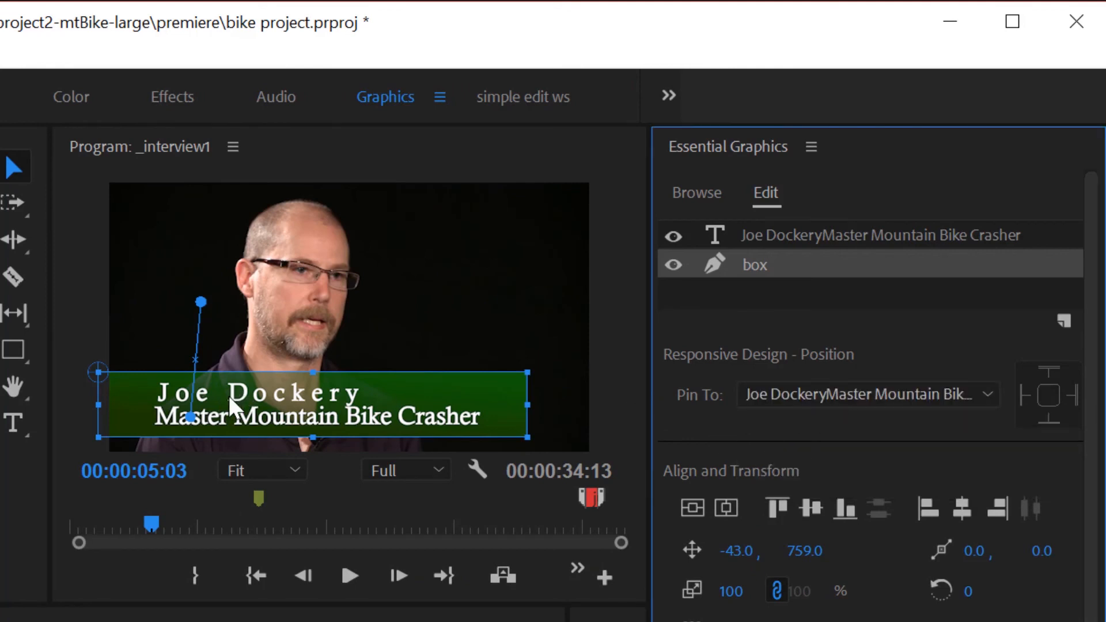
pyautogui.click(1048, 393)
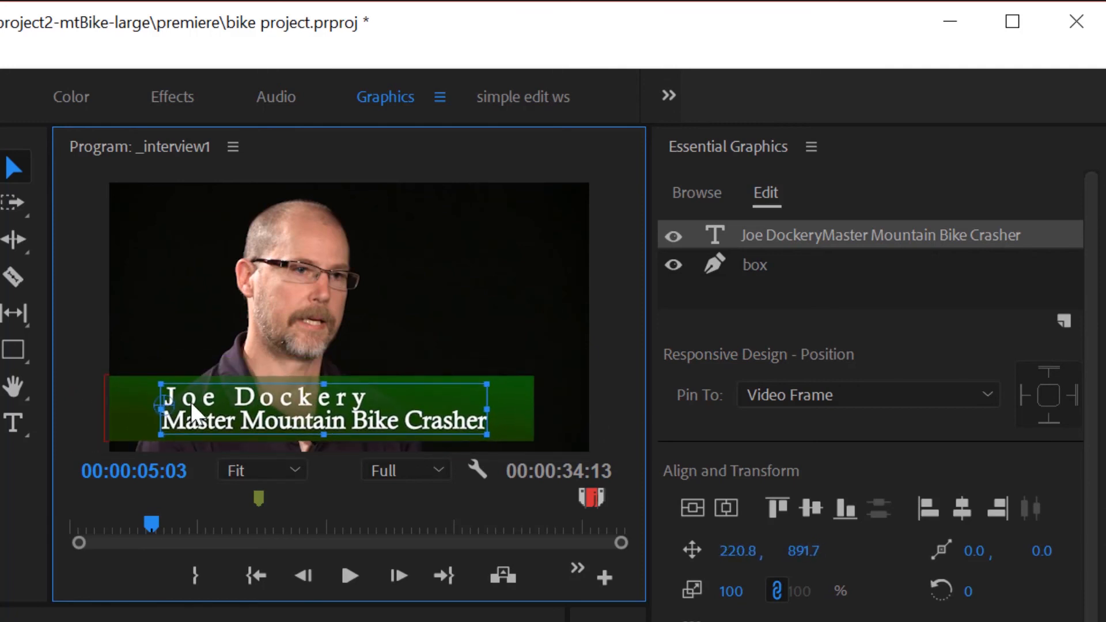
pyautogui.moveTo(552, 402)
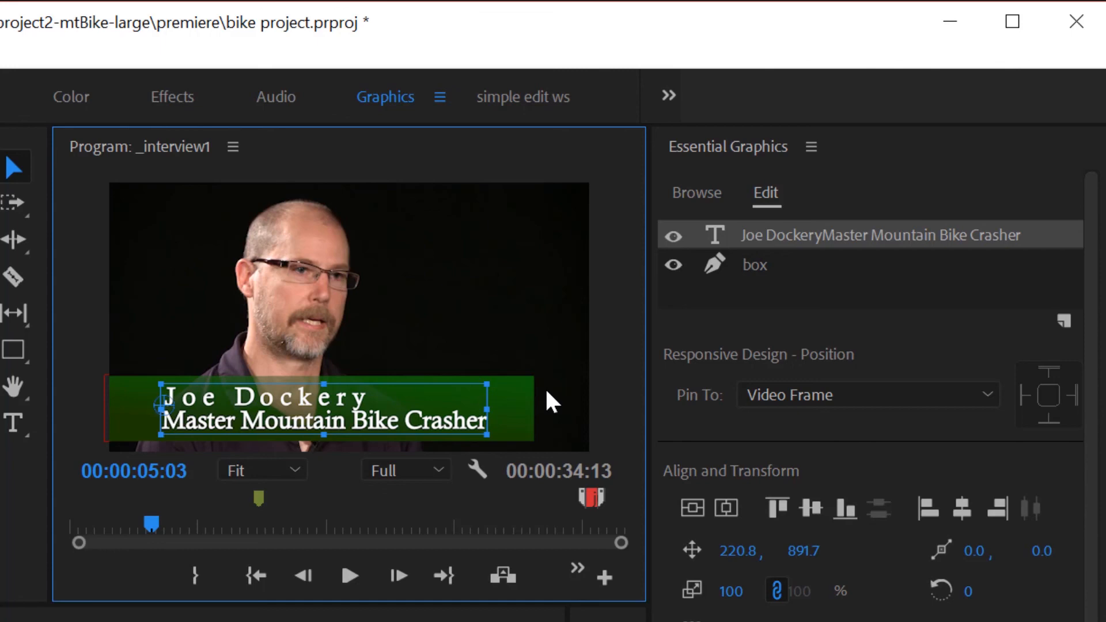
pyautogui.moveTo(811, 370)
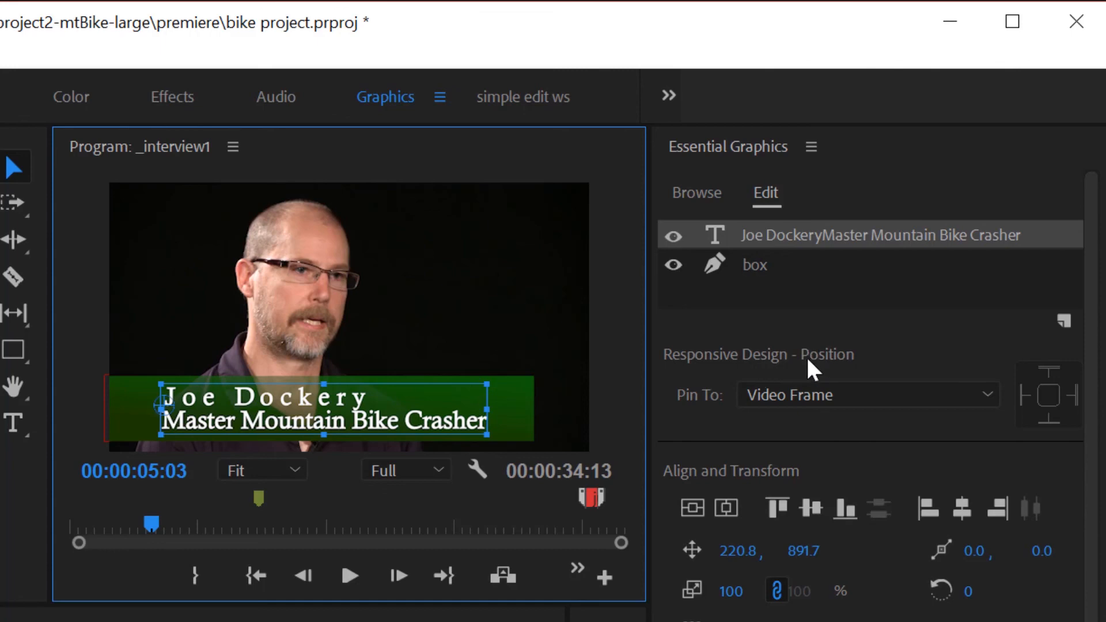